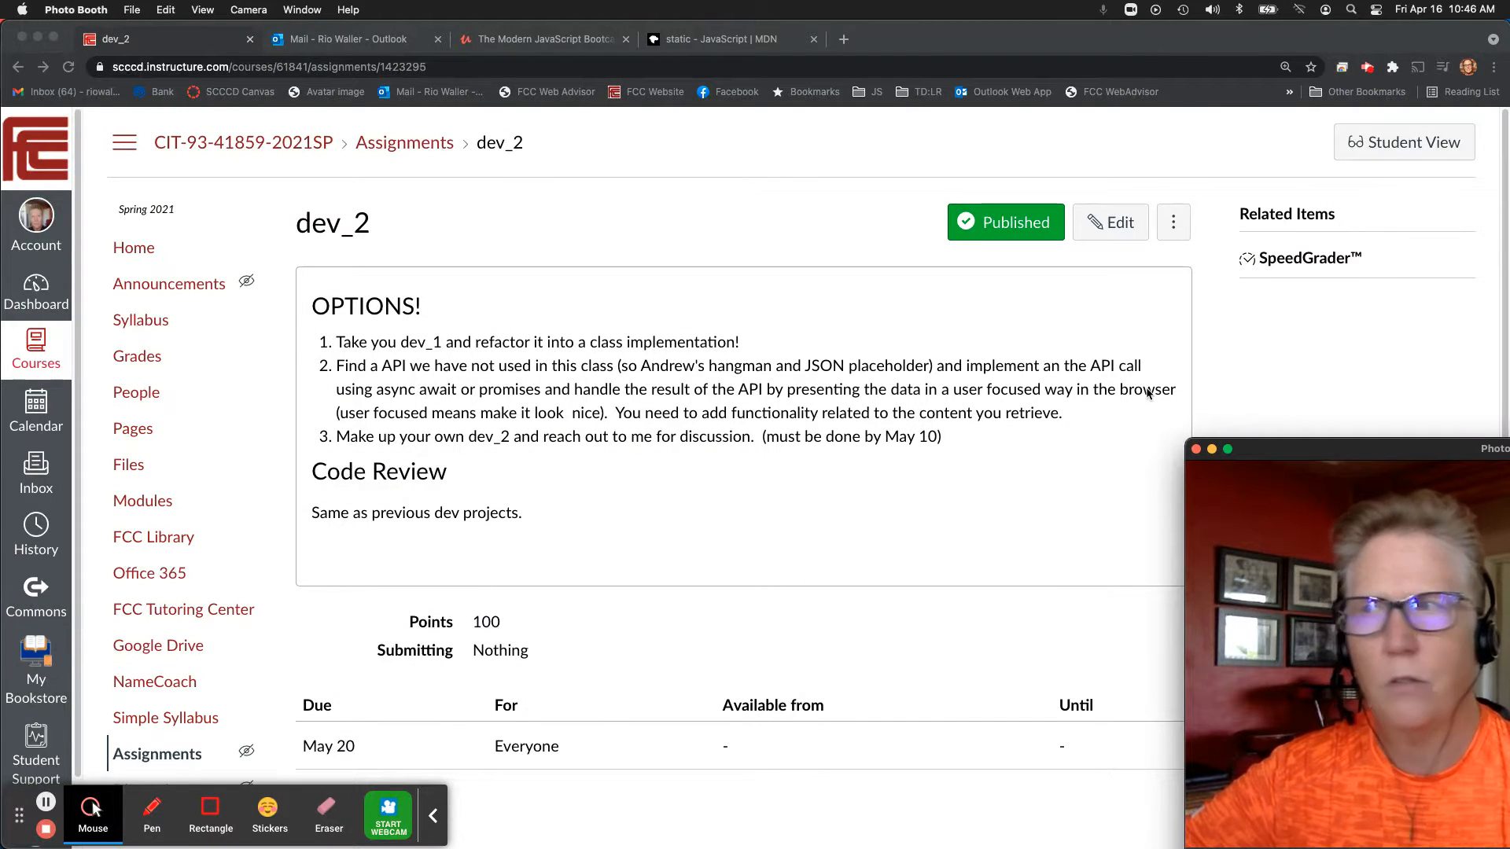
- Scroll the bootcamp's Course content sidebar through Section 10 lectures, from constructor functions to the edge-case update
click(539, 39)
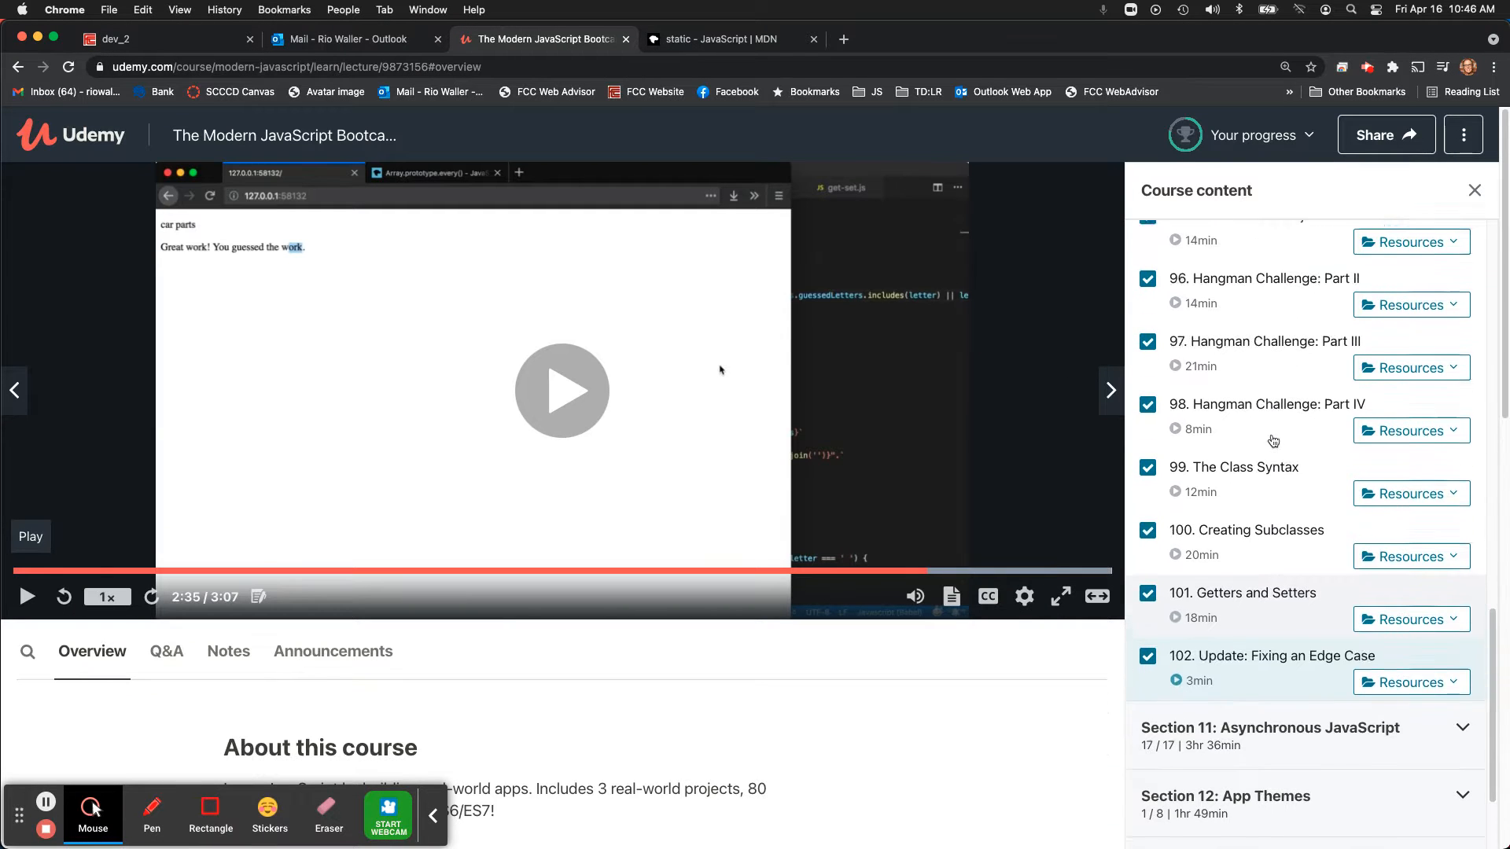
scroll(down, 3)
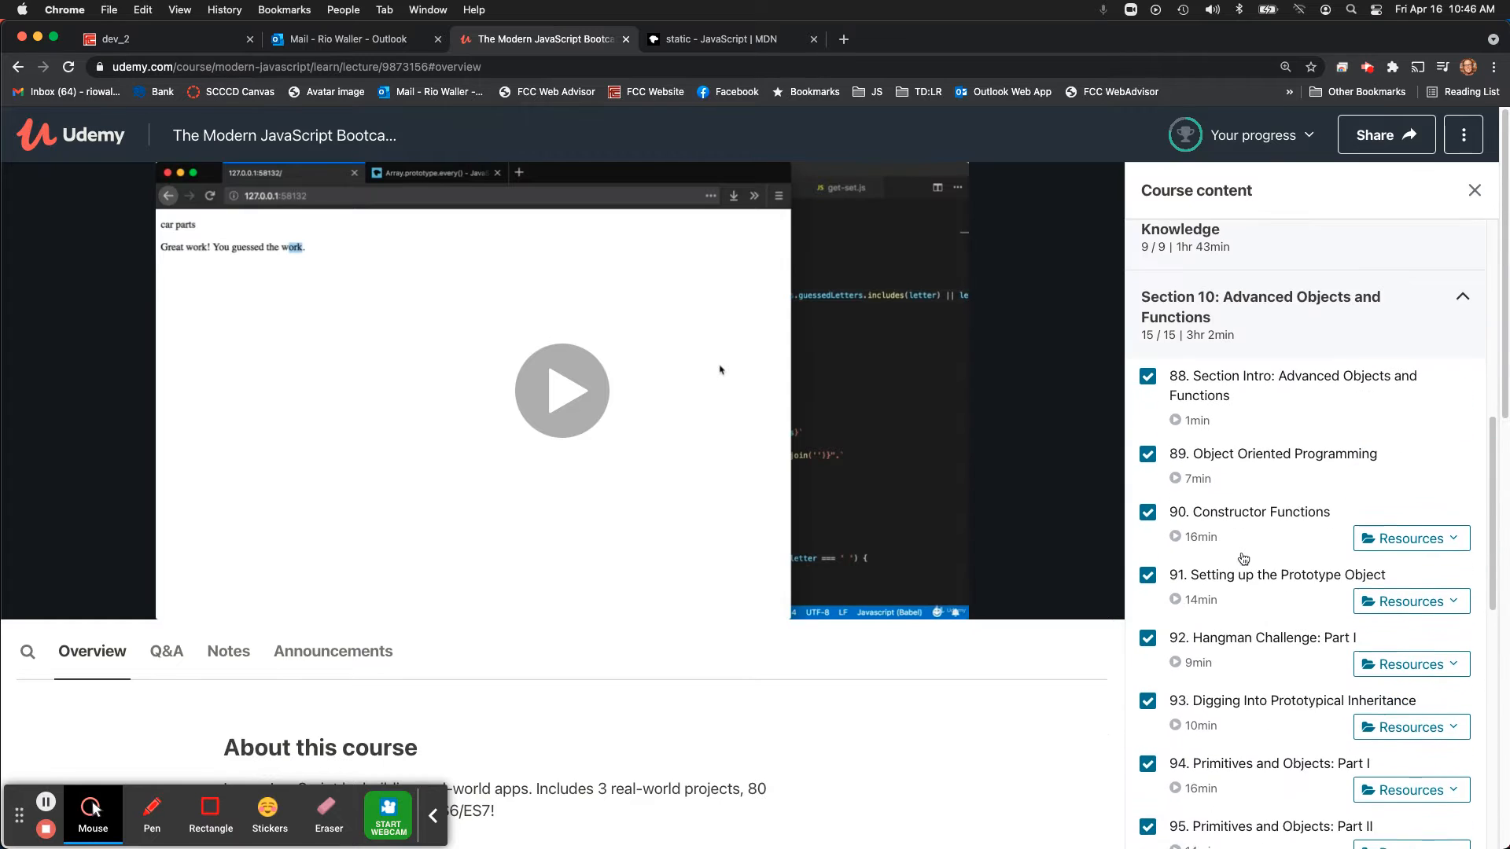
scroll(up, 3)
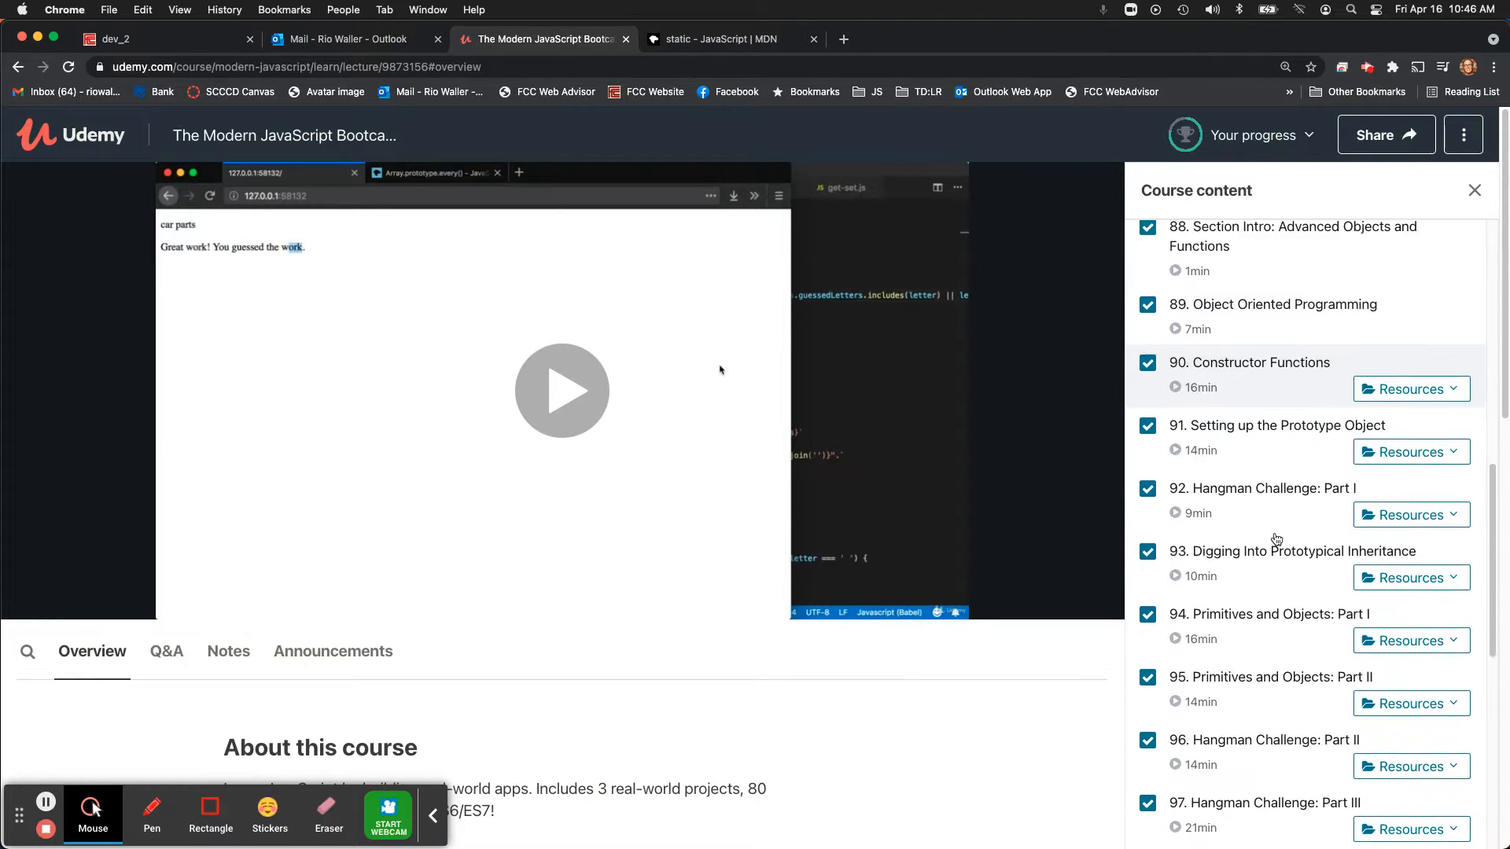
scroll(down, 3)
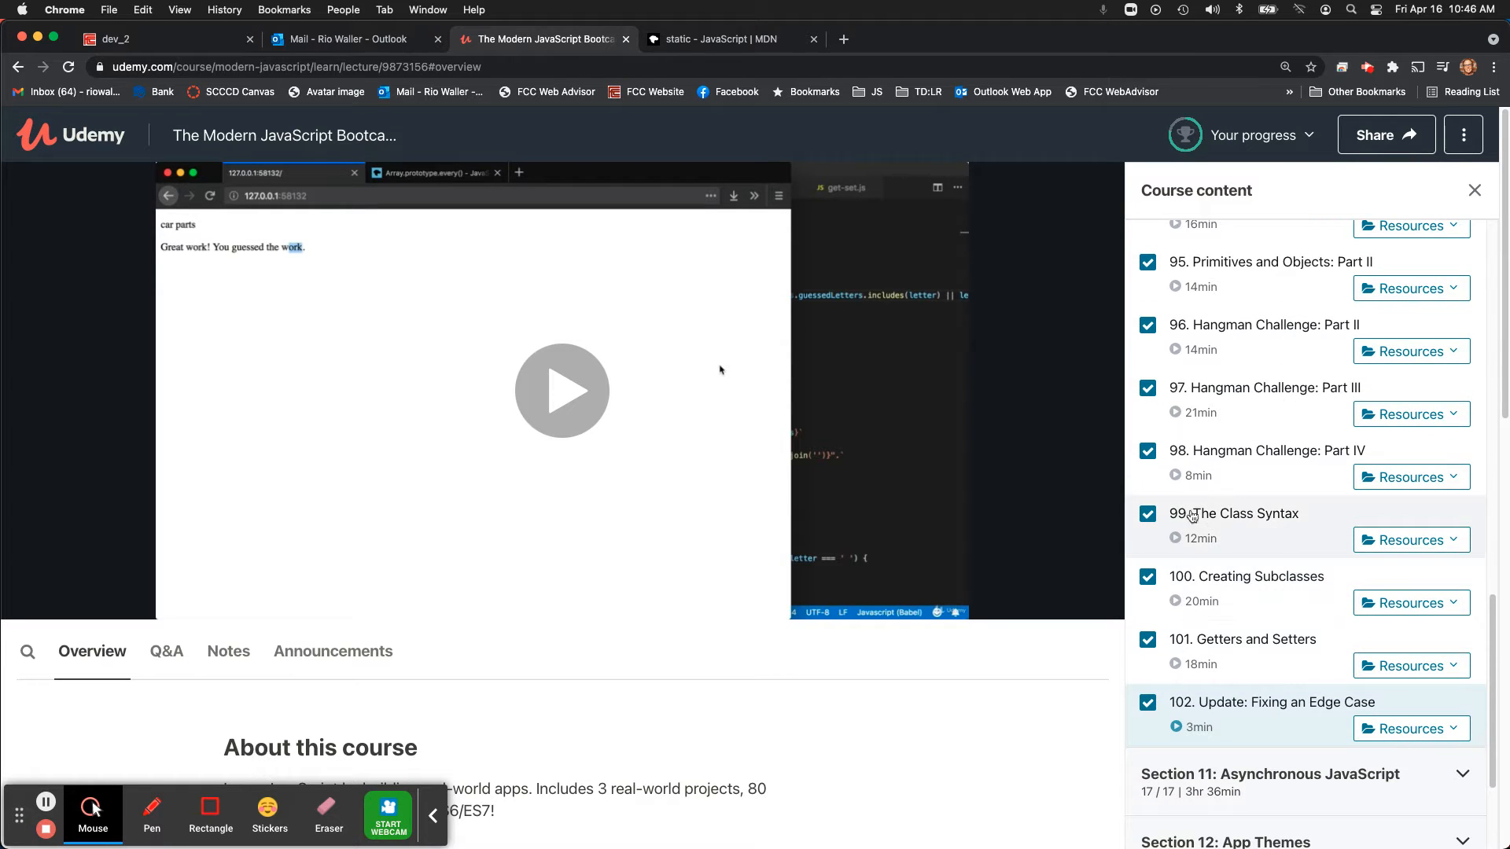
mouse_move(1263, 490)
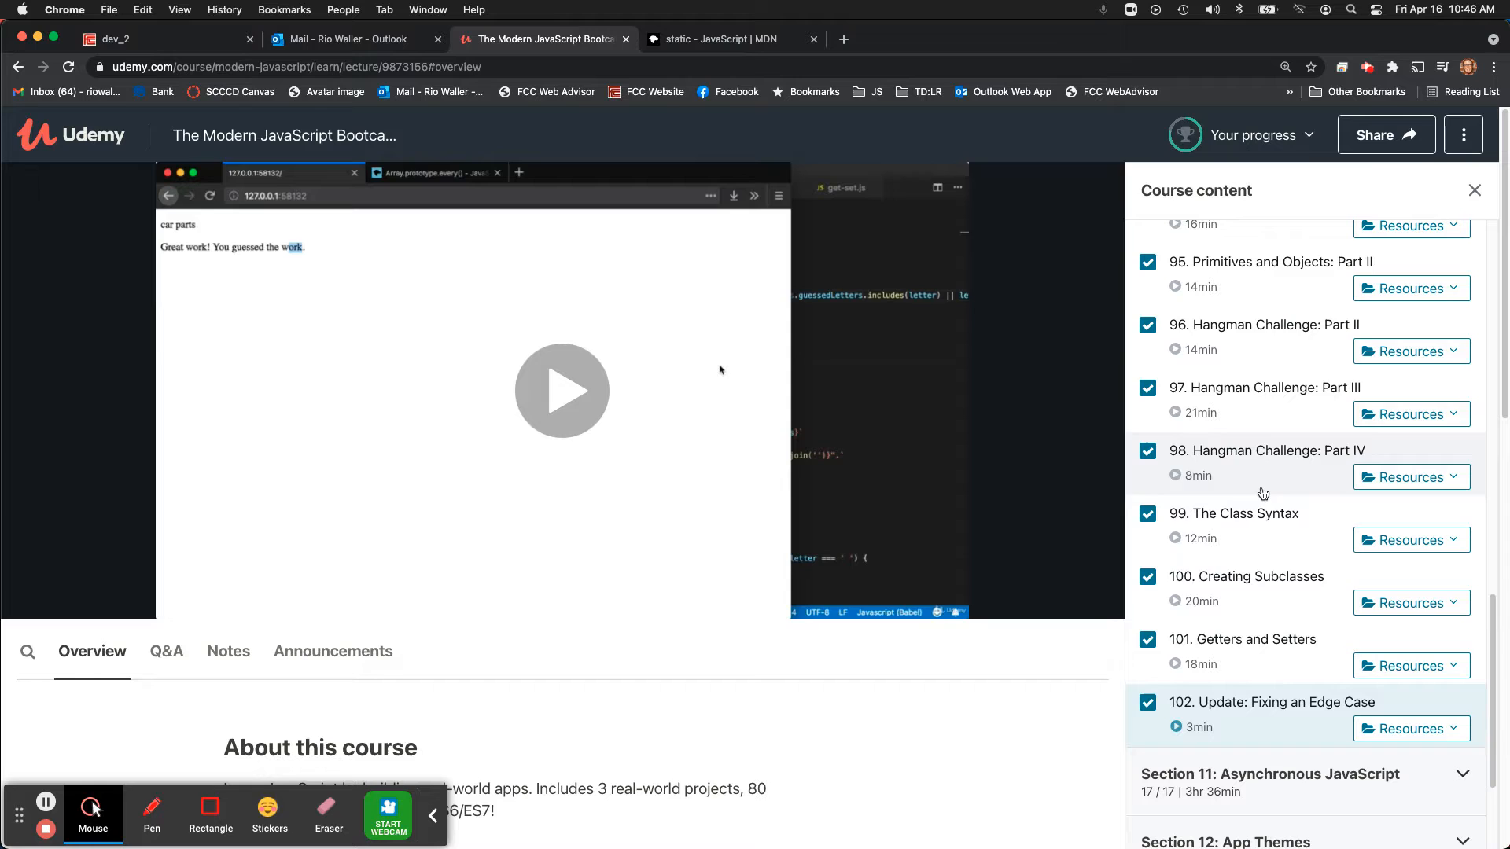
mouse_move(1245, 791)
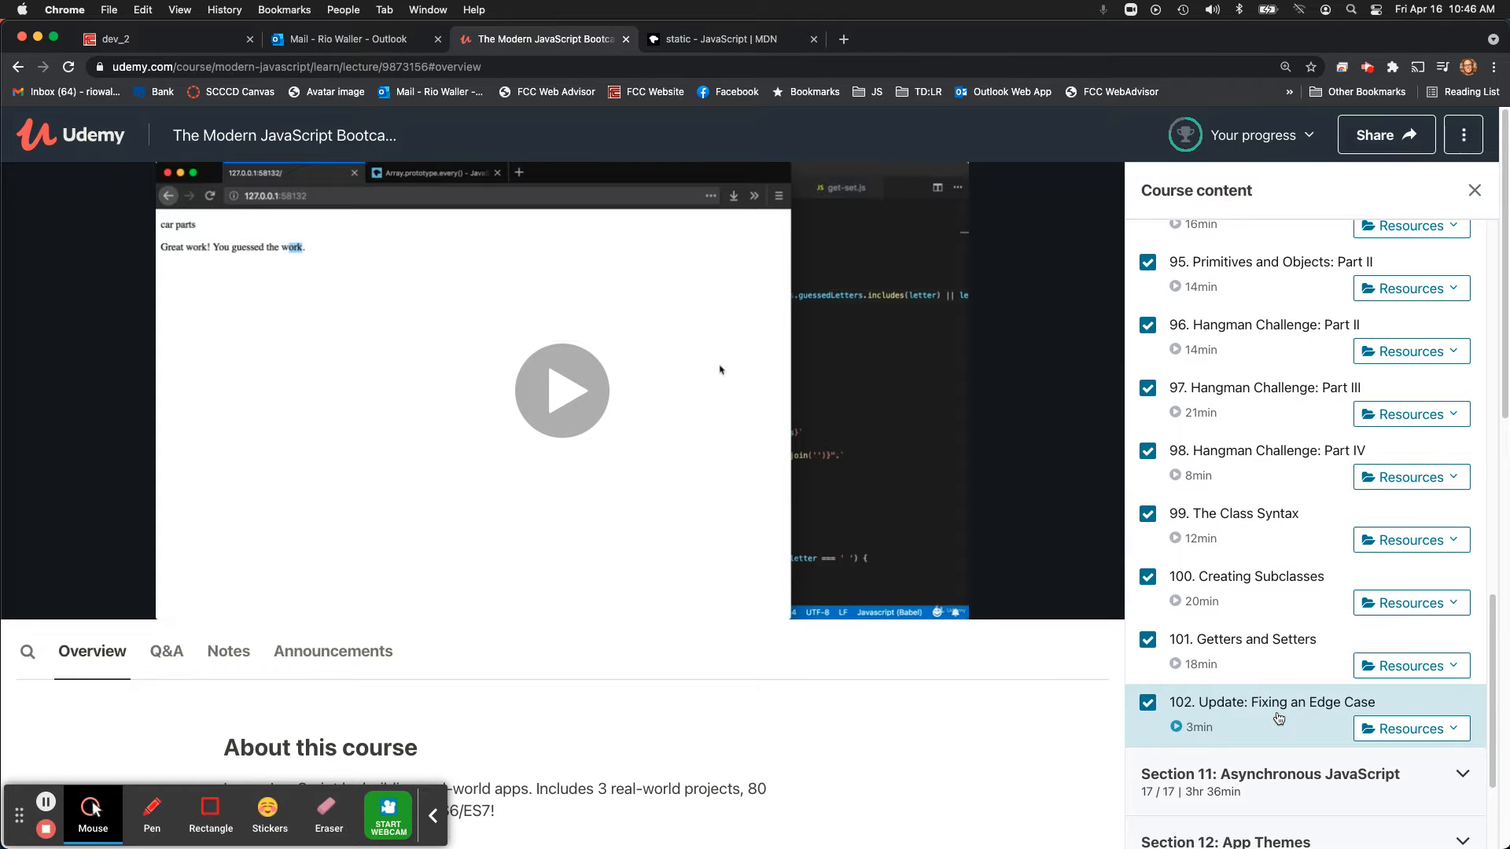
mouse_move(1262, 612)
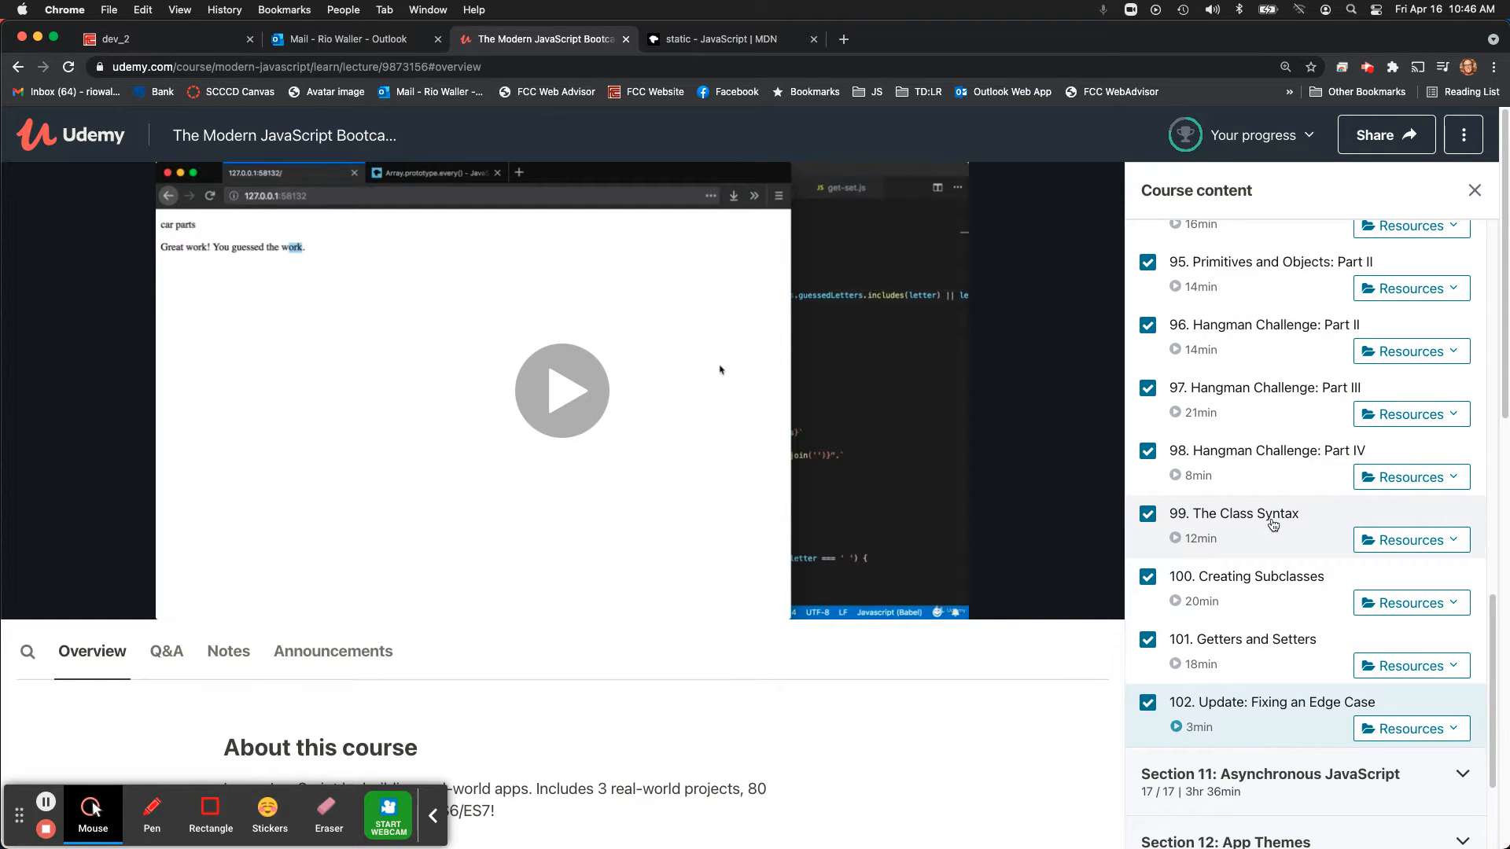
scroll(up, 3)
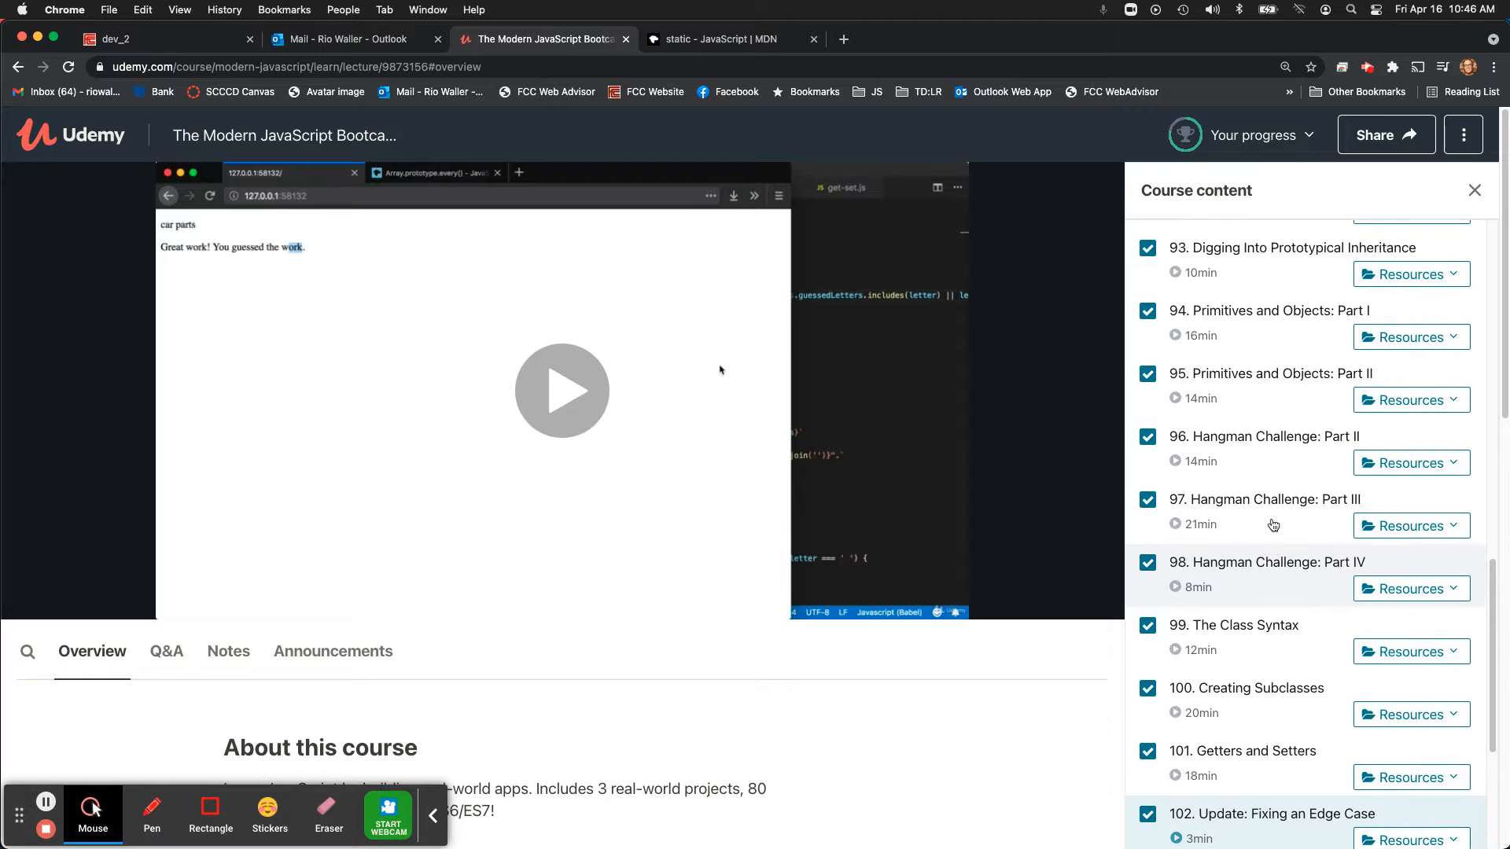
scroll(up, 3)
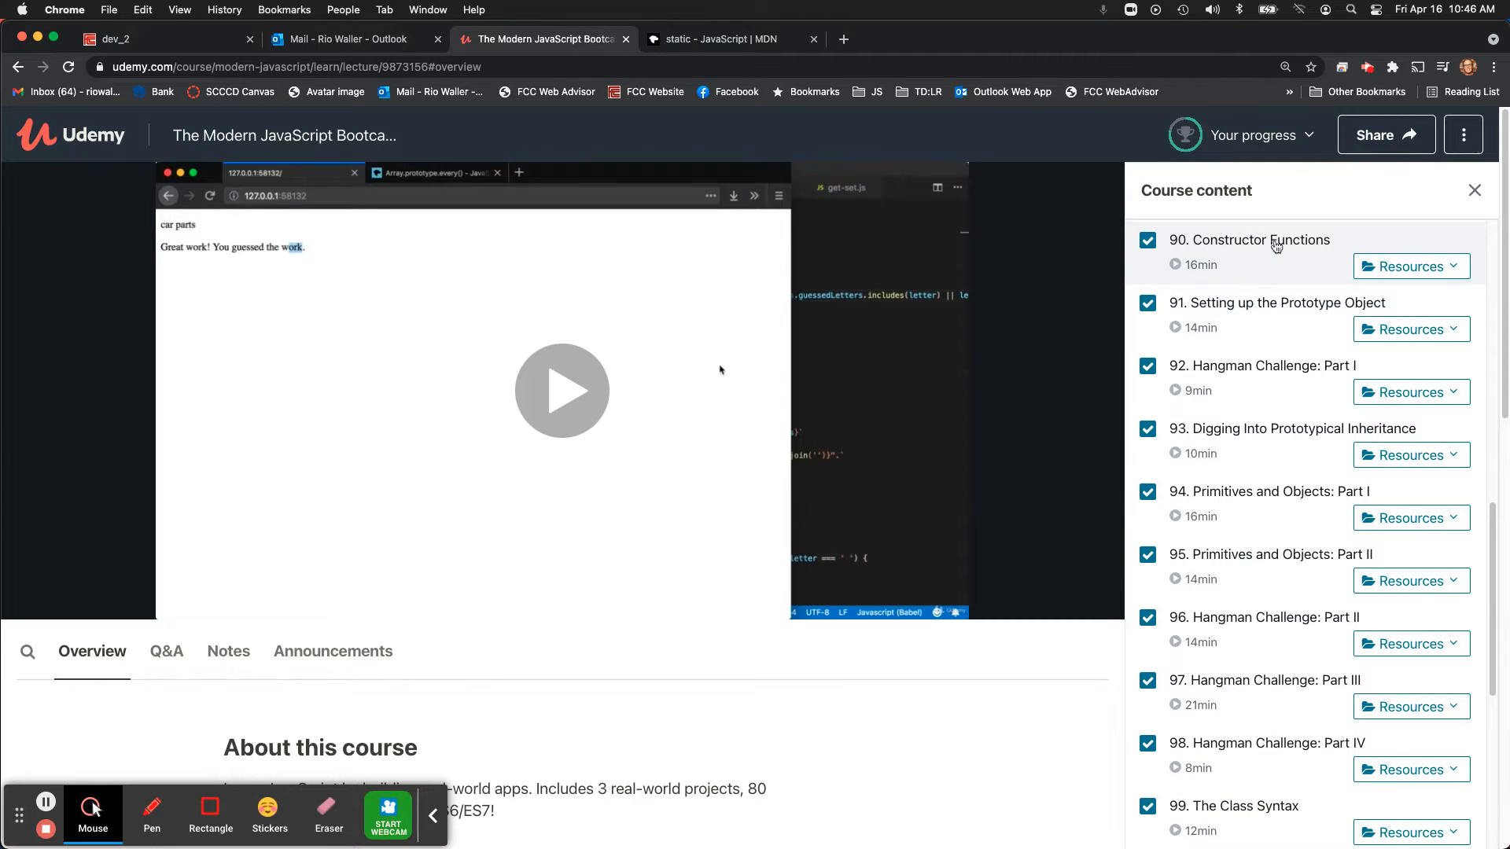
scroll(down, 3)
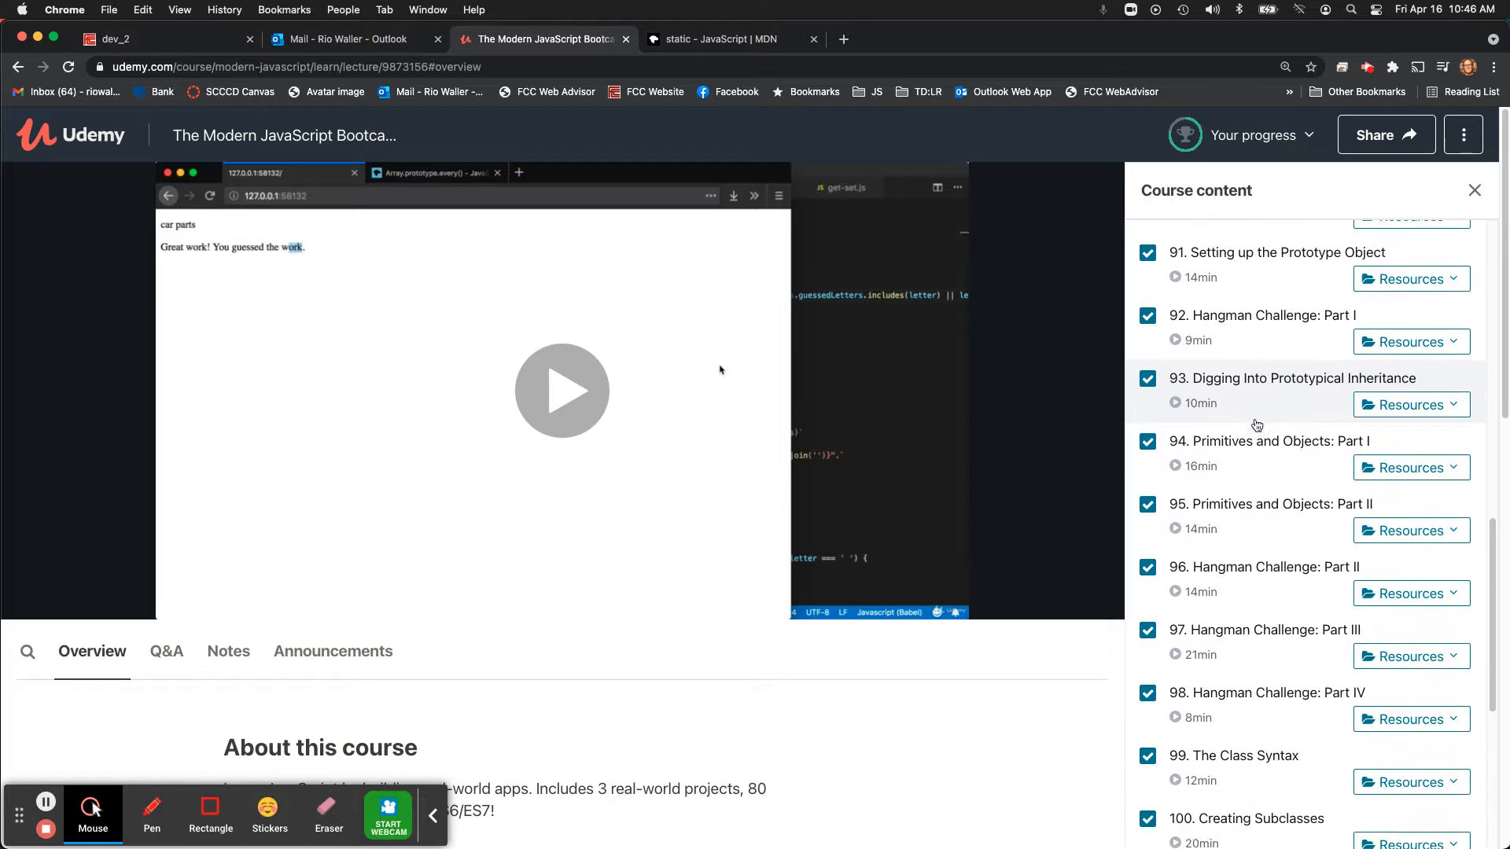
scroll(down, 3)
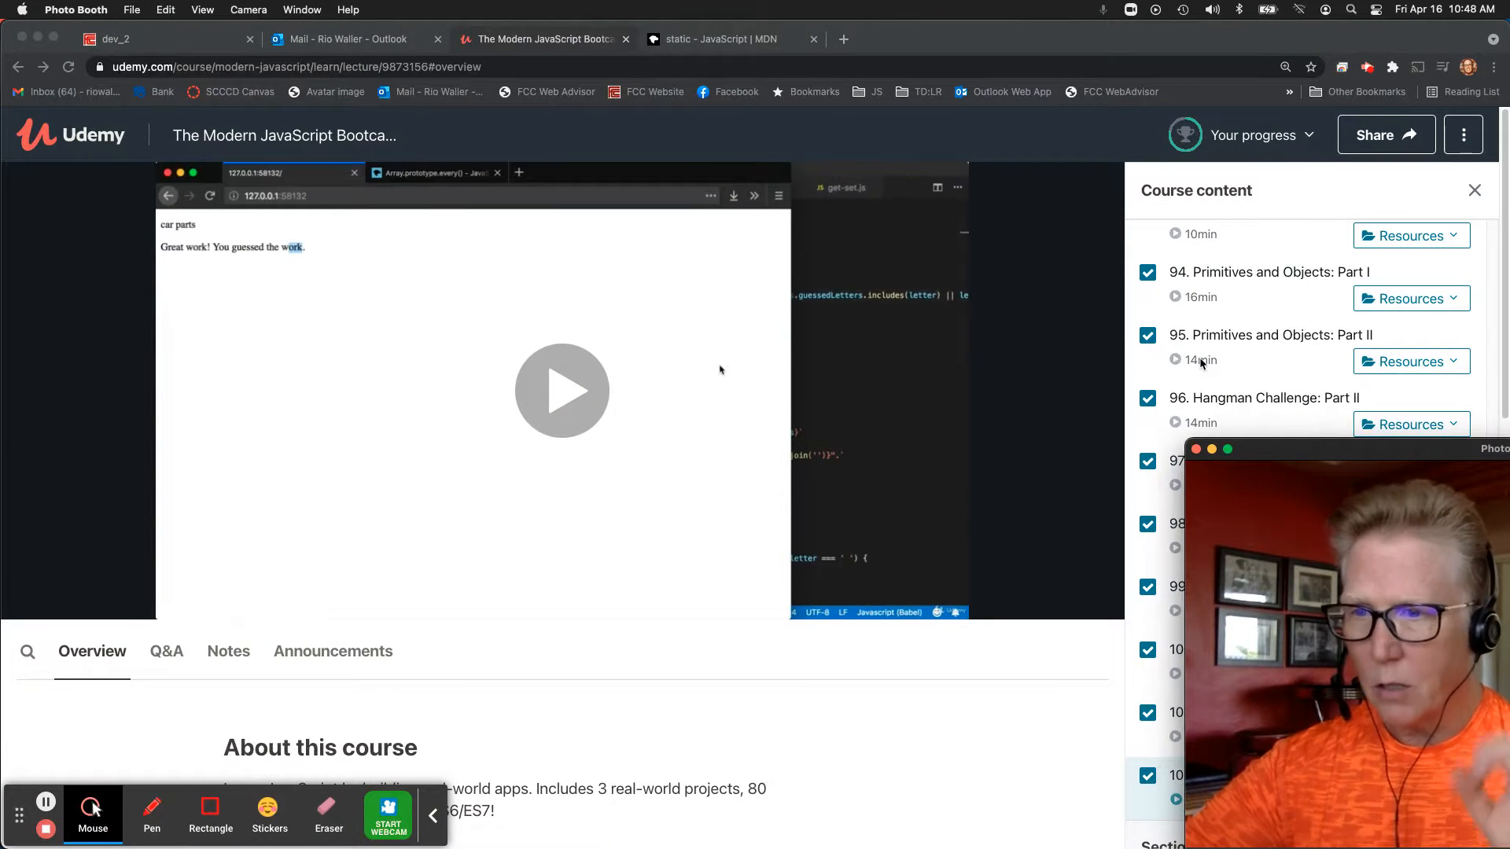
mouse_move(645, 459)
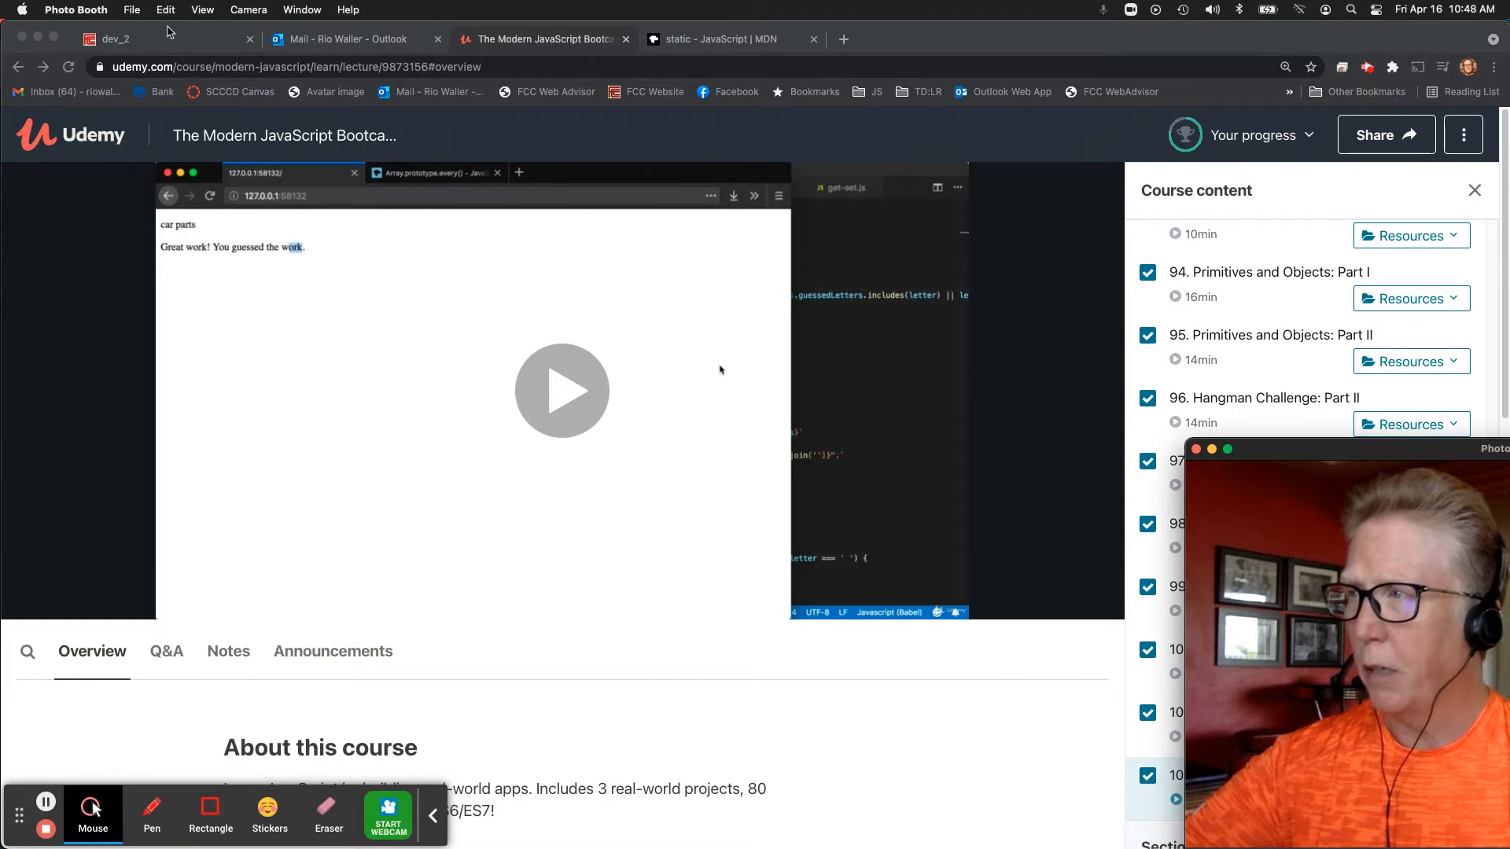
- Highlight the dev_2 option about refactoring dev_1 into a class, then clear the highlight
click(115, 38)
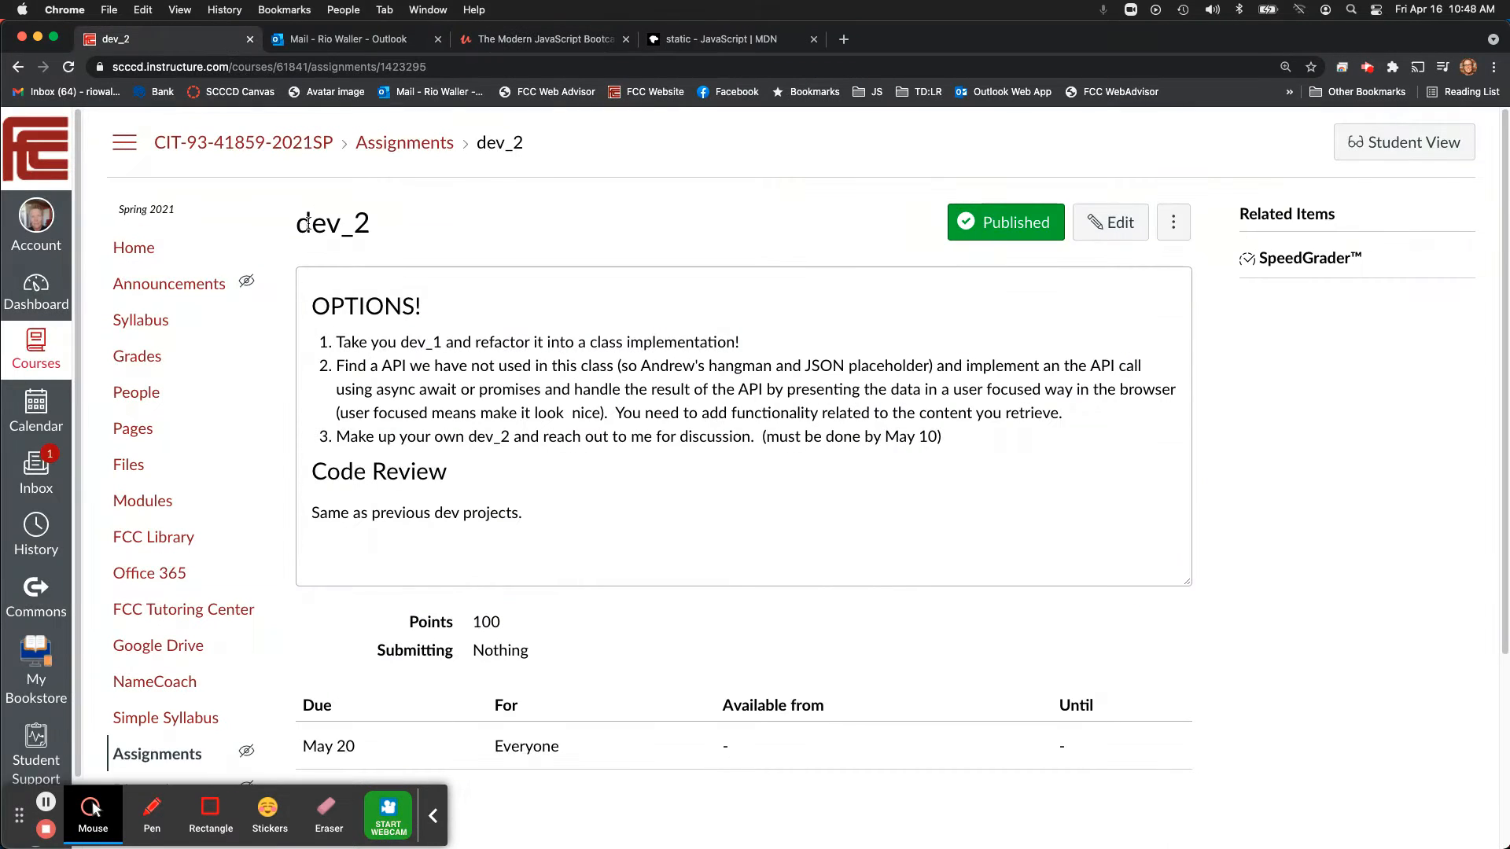
double_click(332, 221)
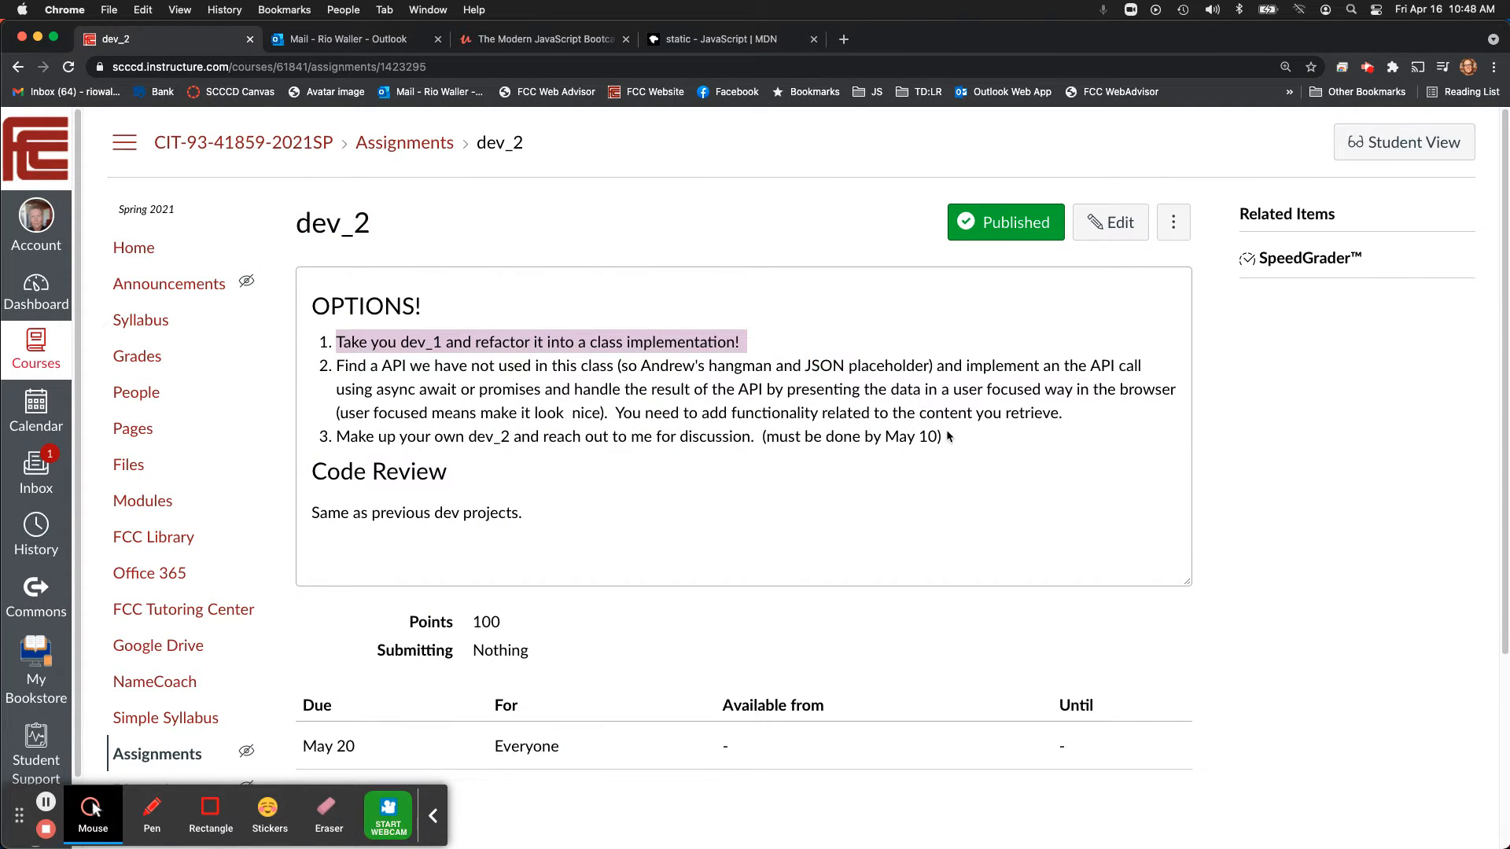
click(877, 521)
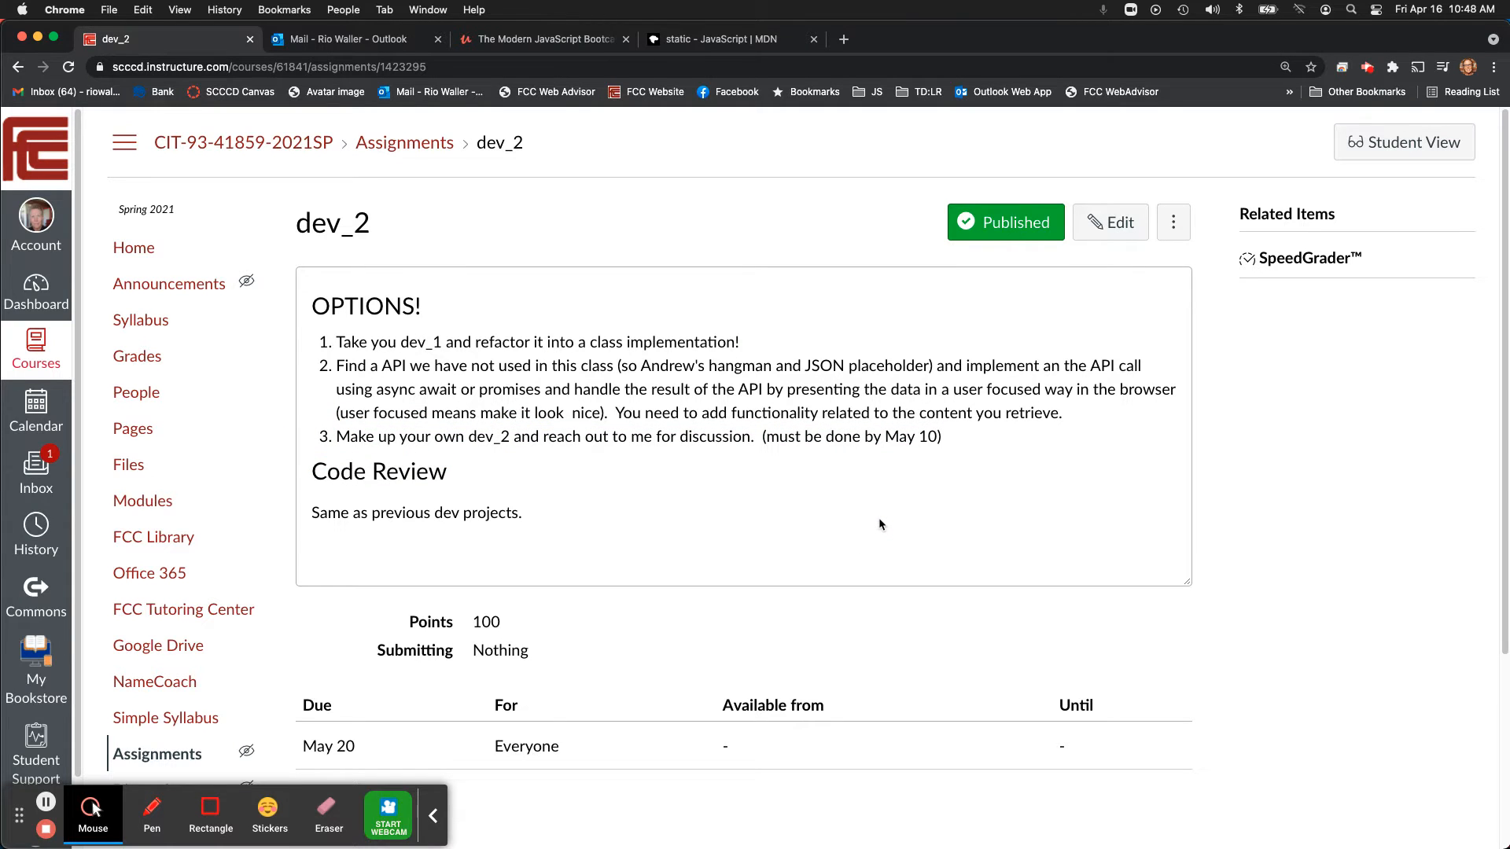
click(386, 813)
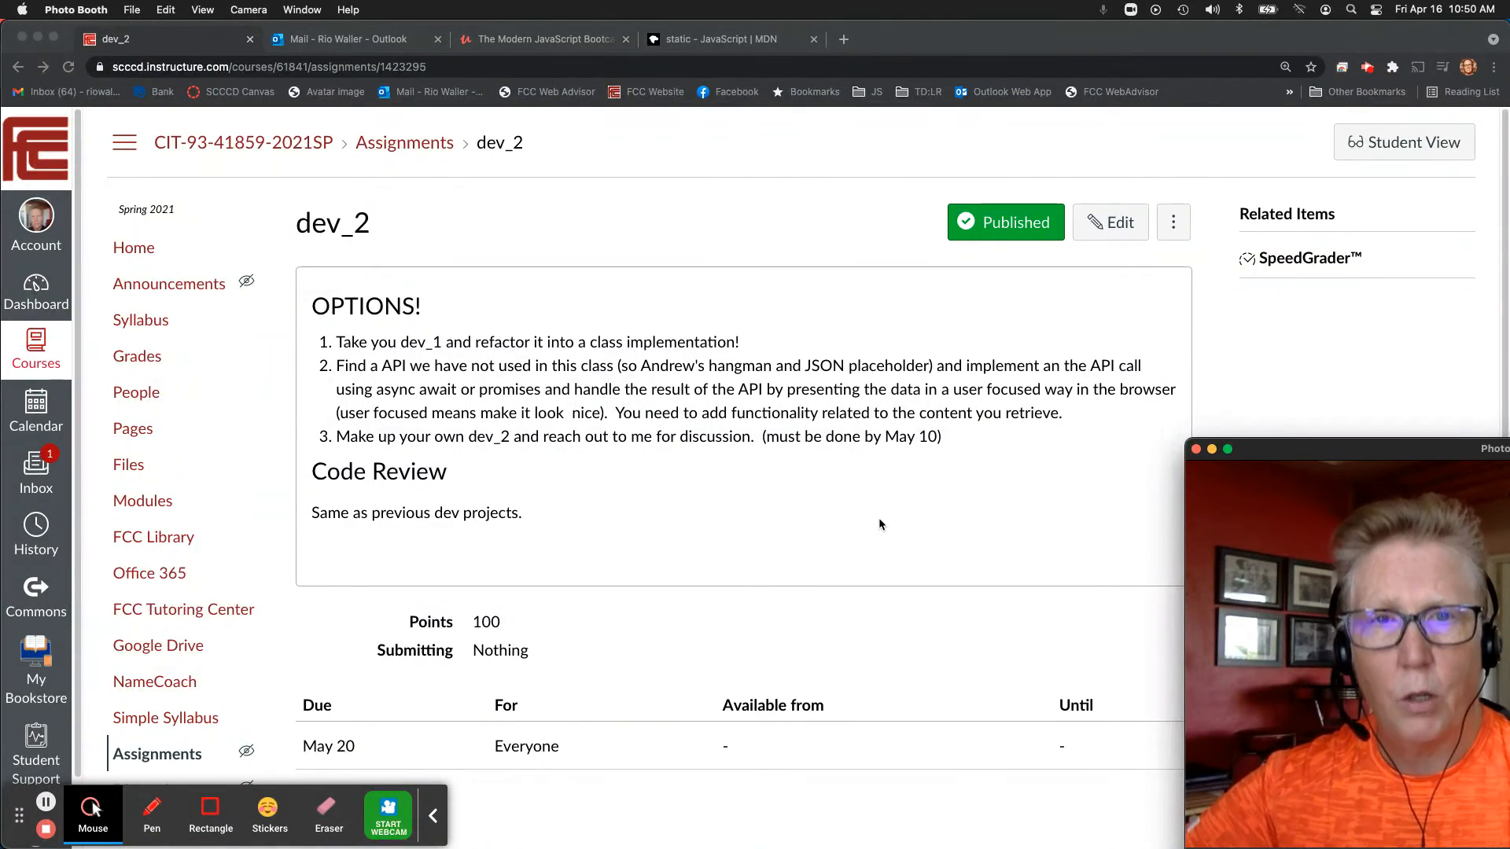
mouse_move(868, 525)
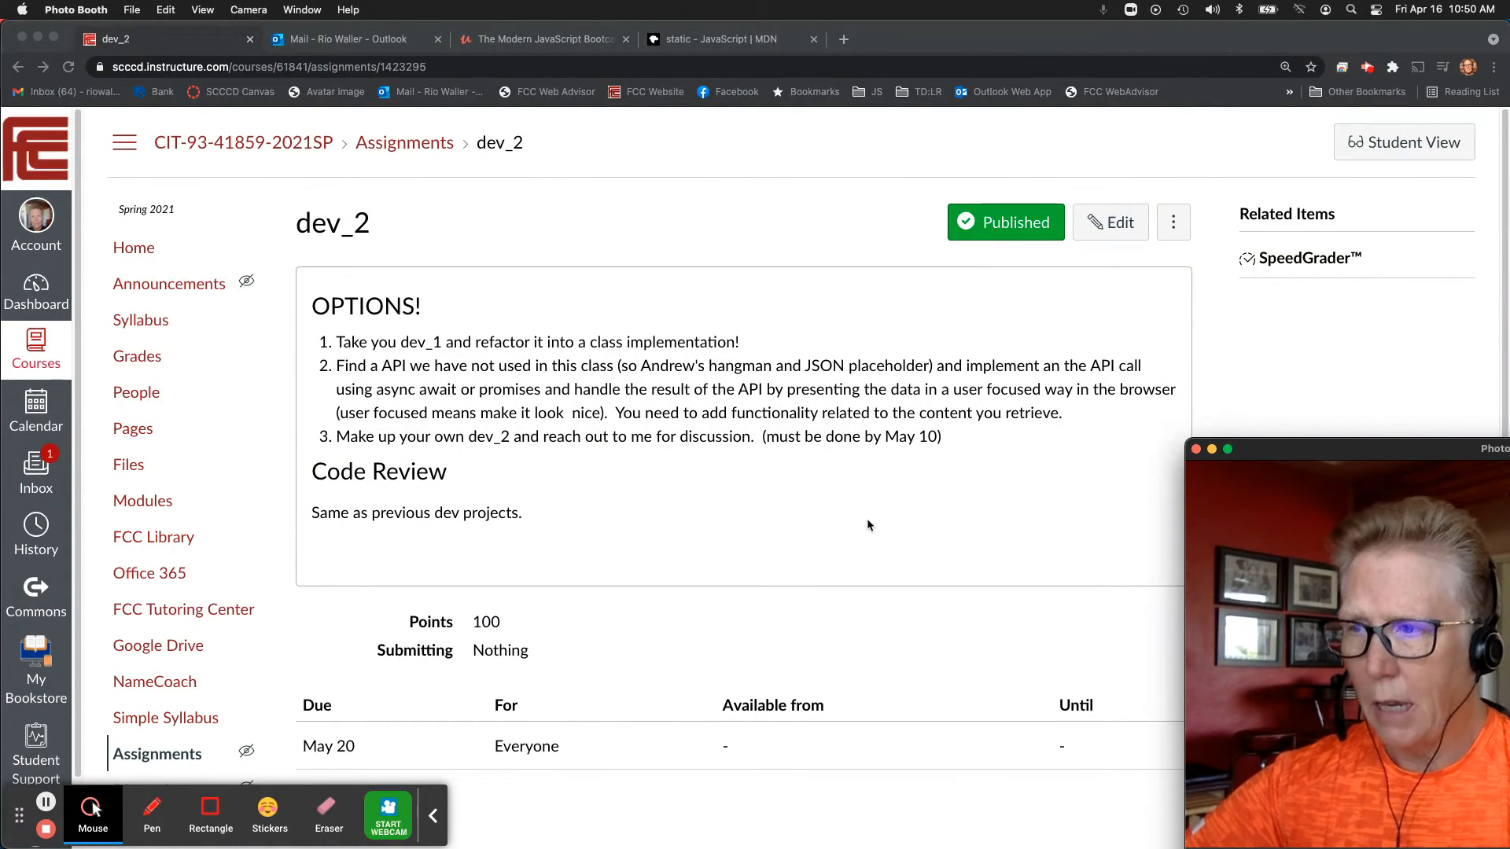
mouse_move(933, 499)
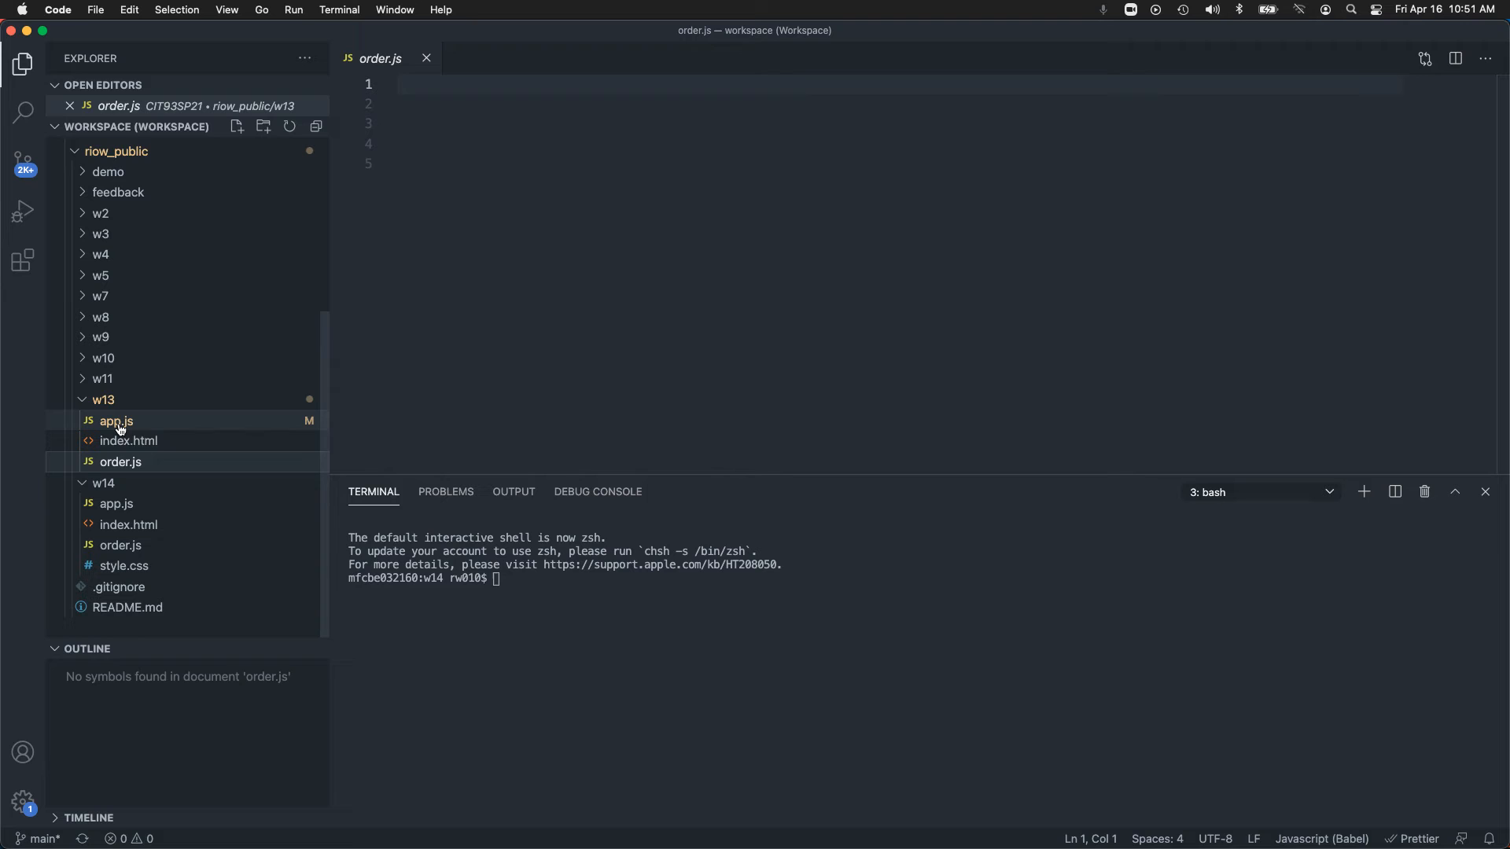
click(115, 420)
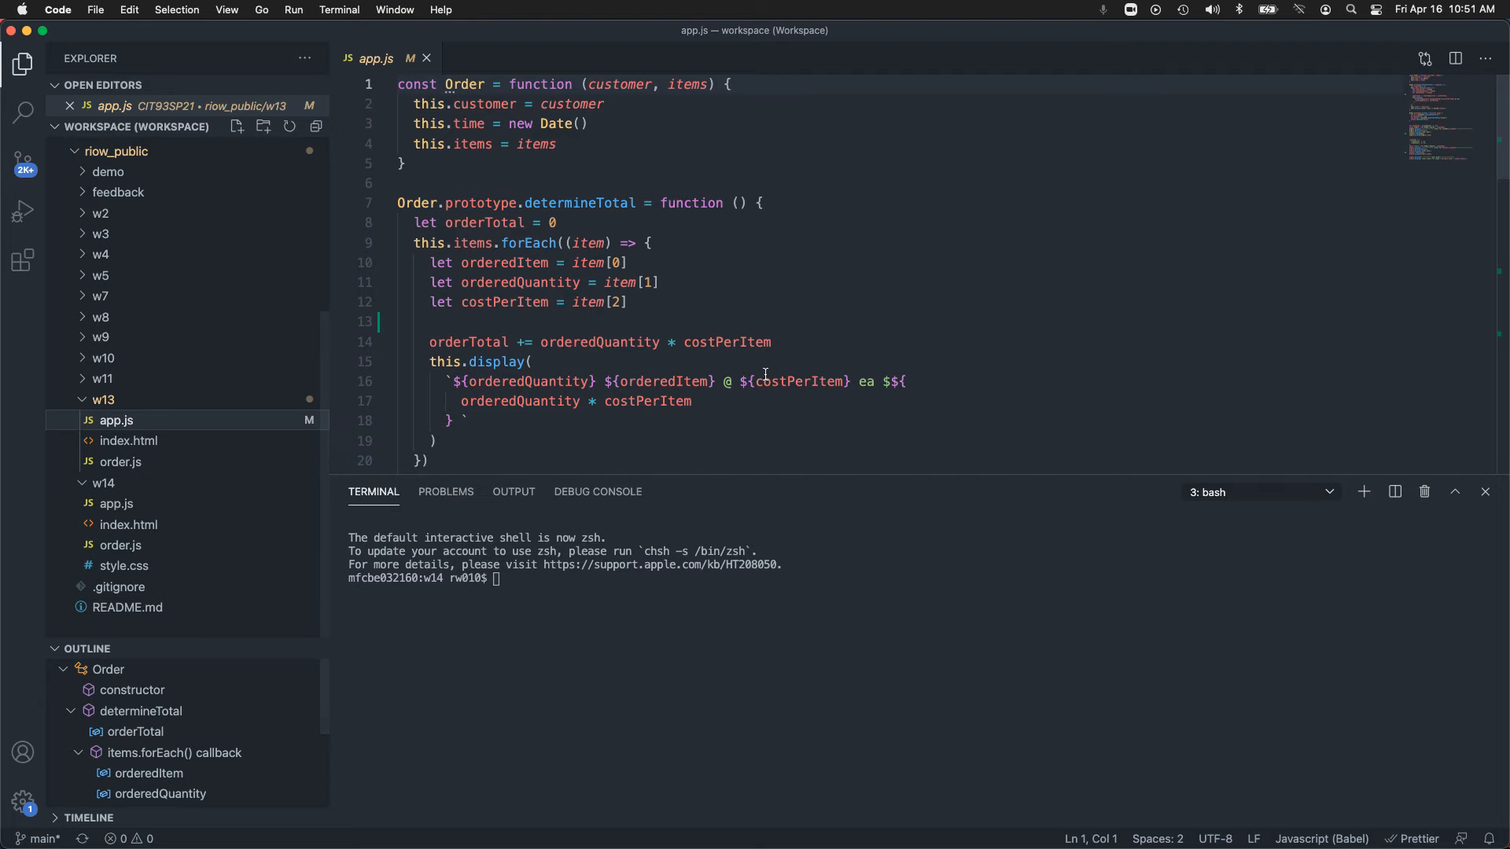
scroll(down, 3)
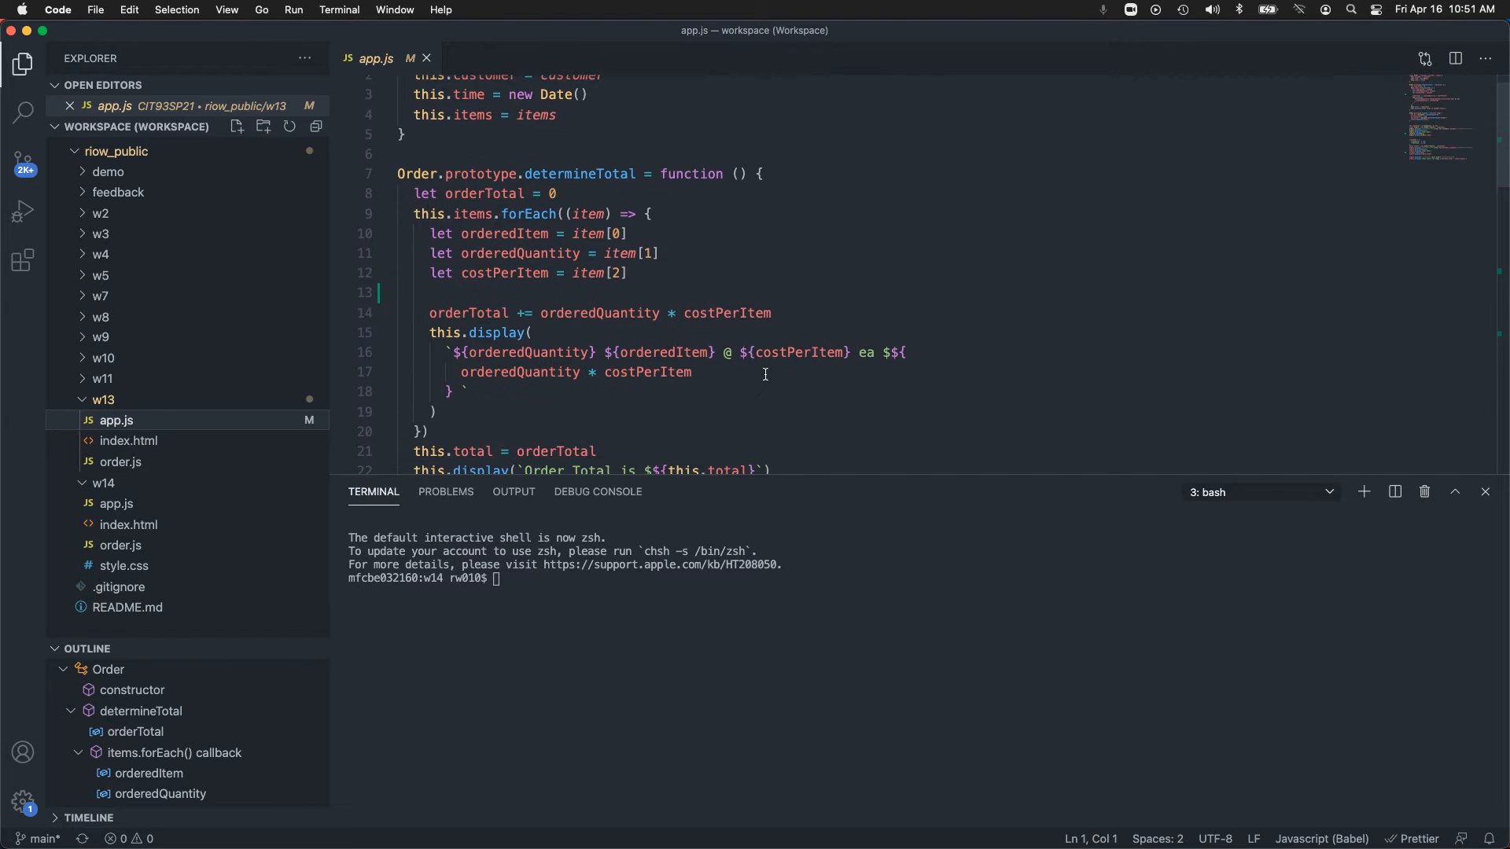
scroll(down, 3)
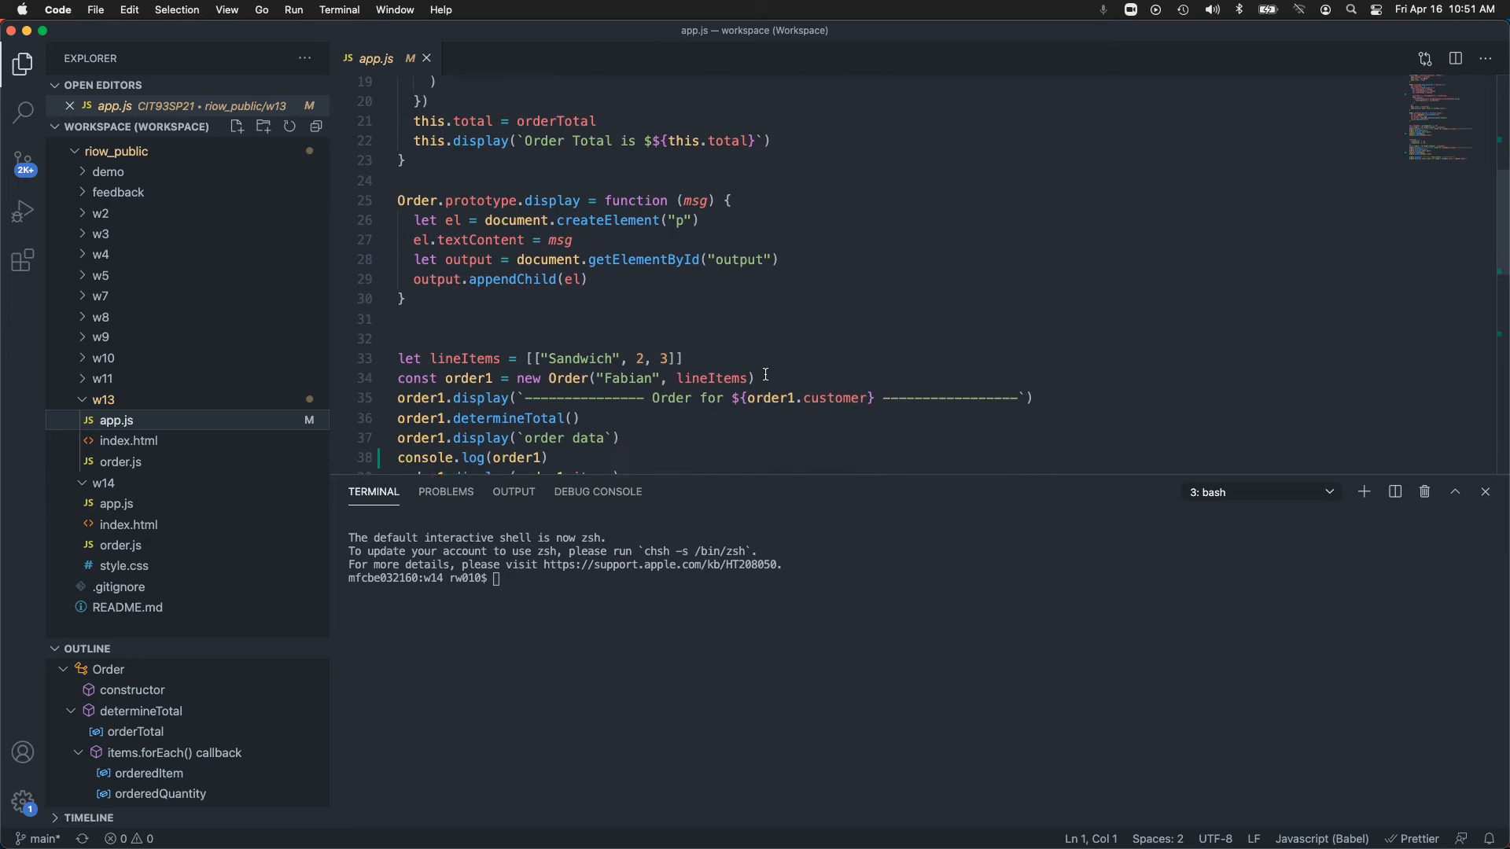
double_click(464, 344)
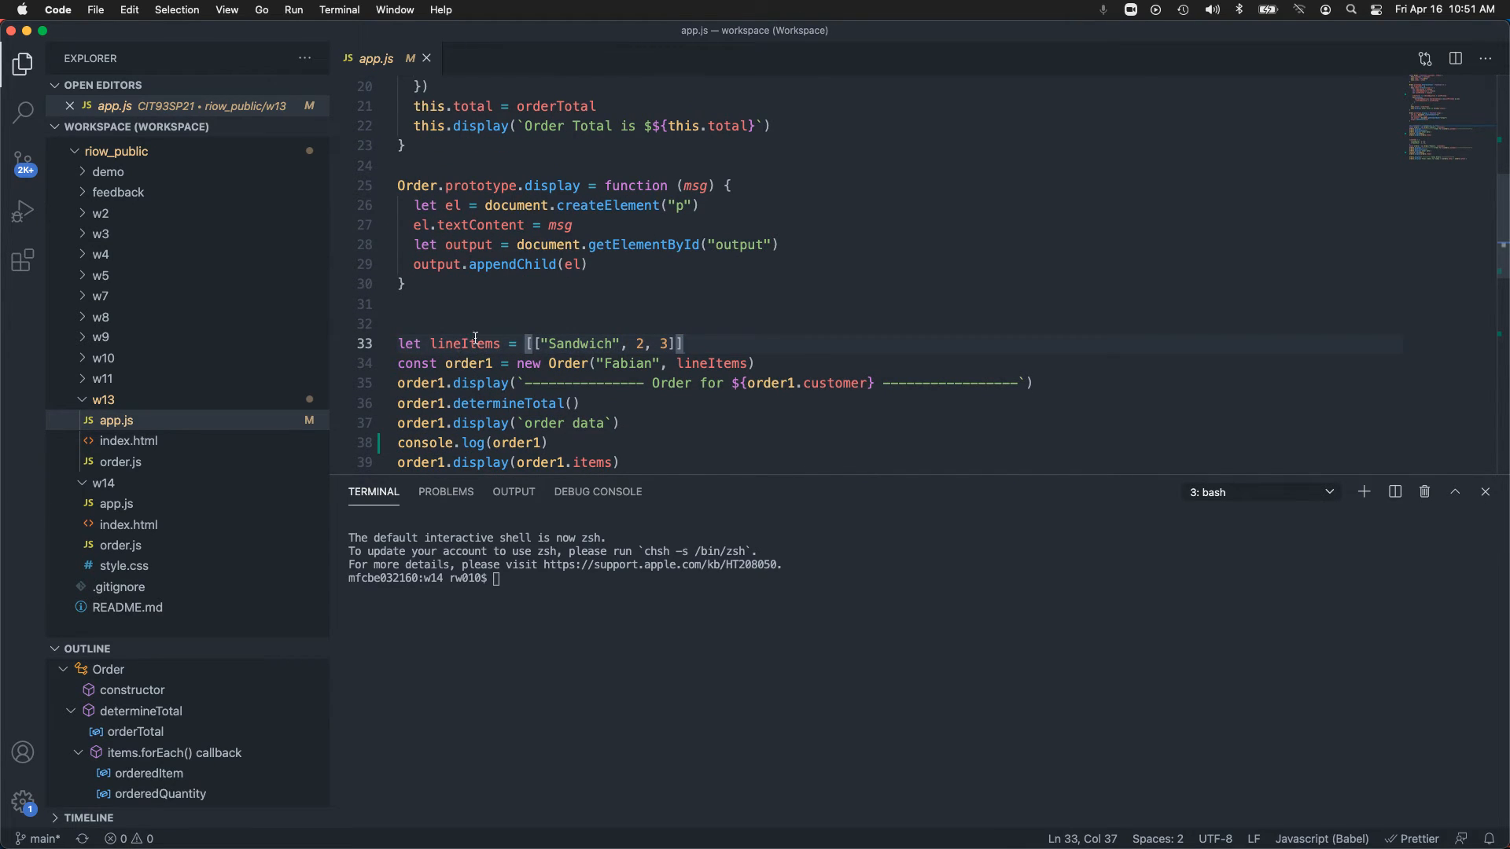
mouse_move(470, 345)
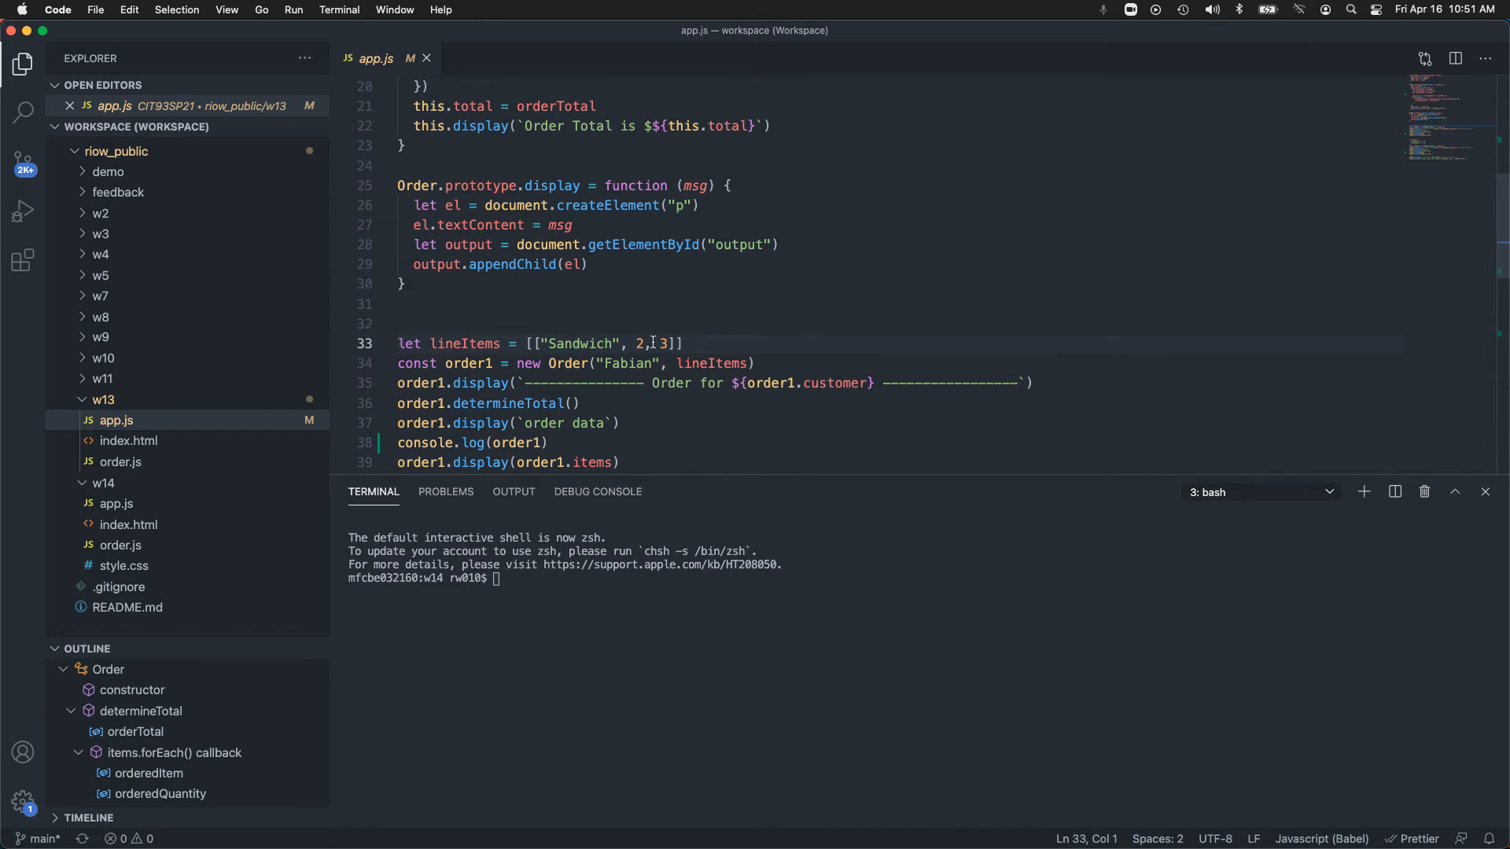
scroll(down, 3)
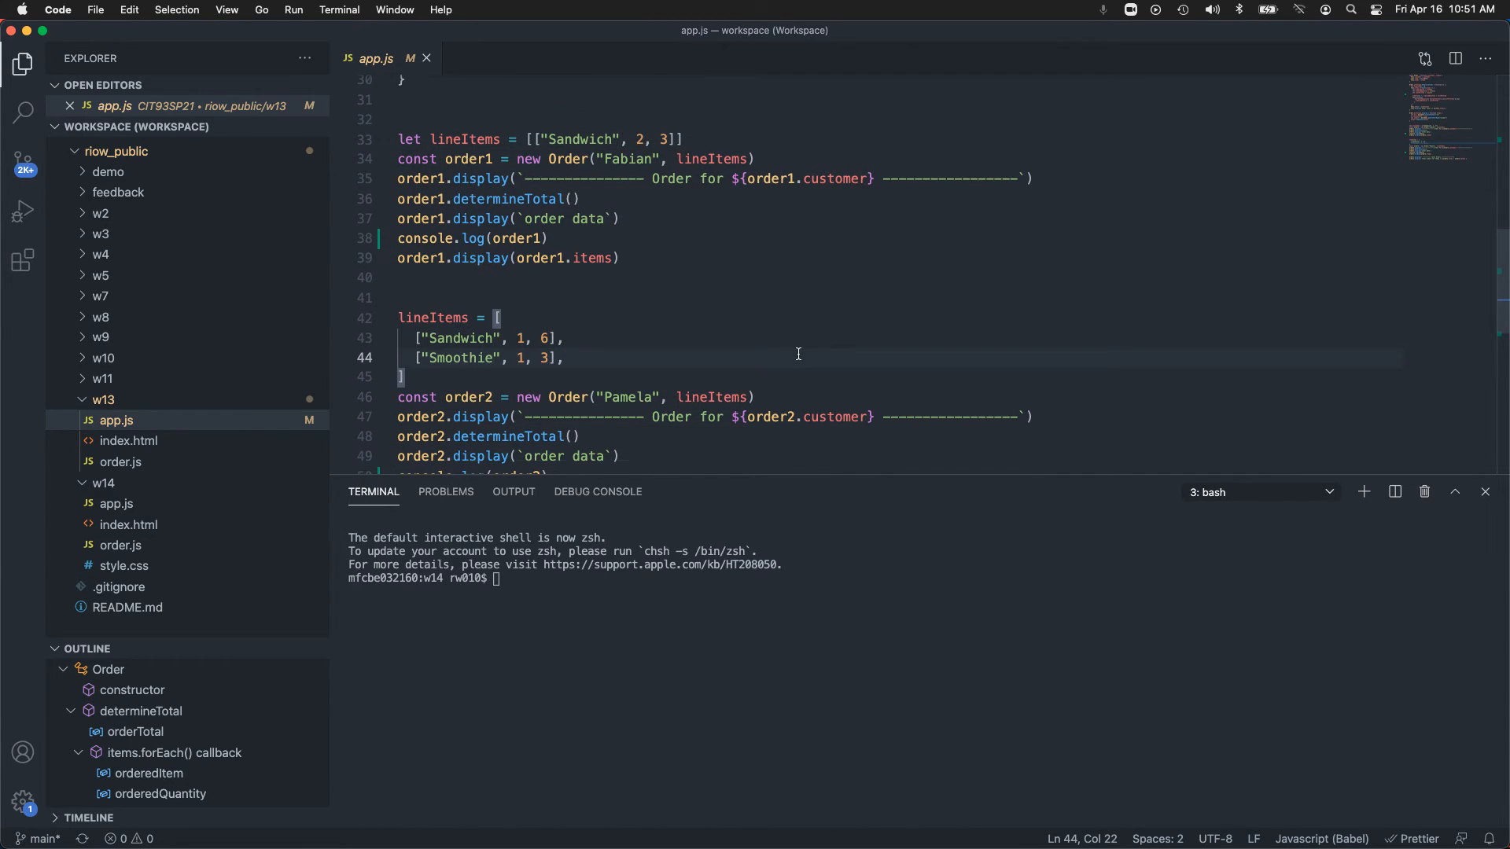
scroll(up, 3)
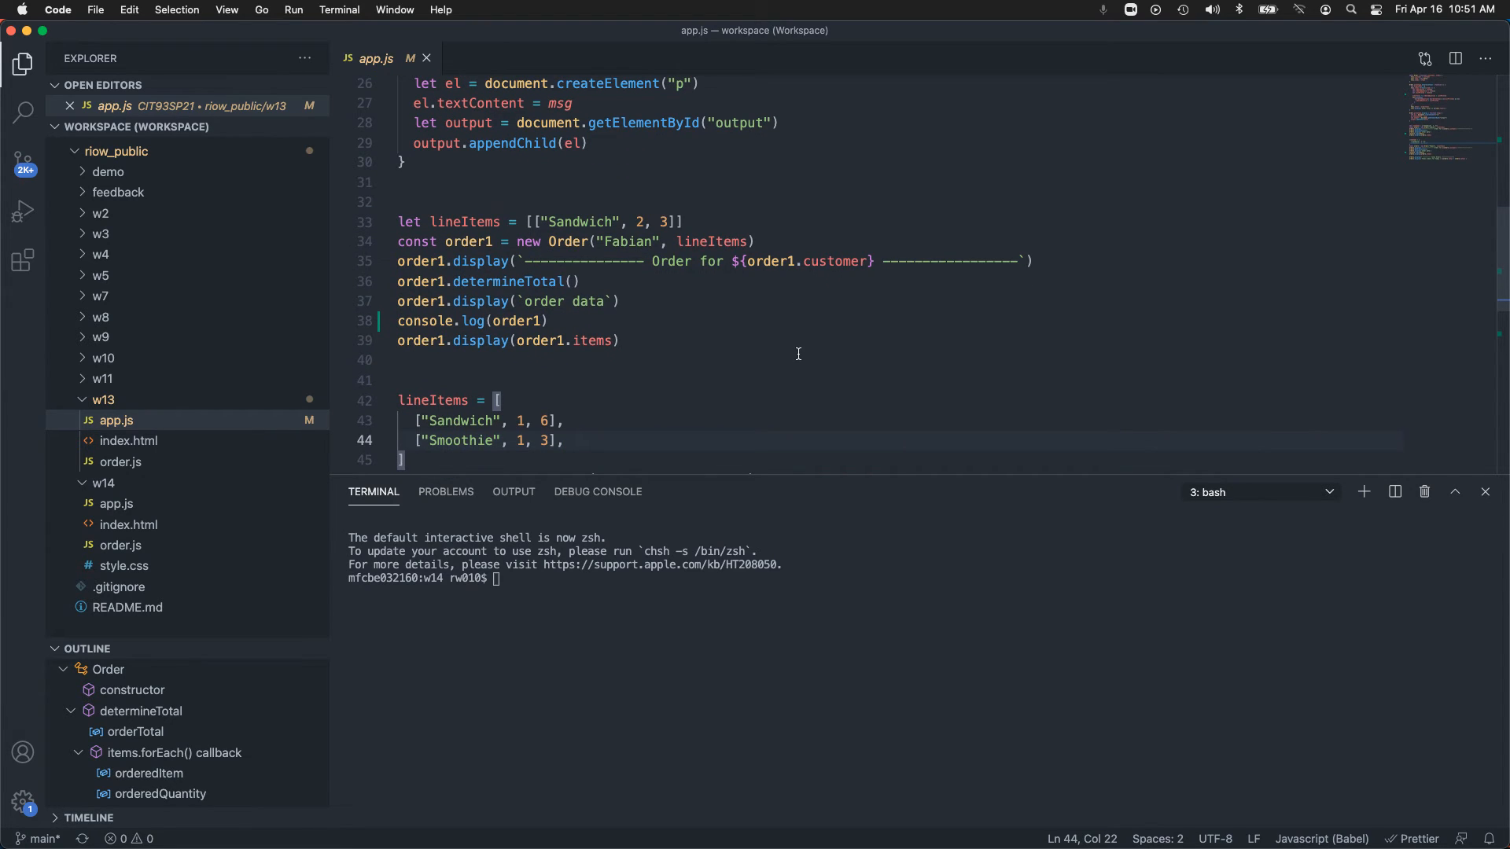
scroll(up, 3)
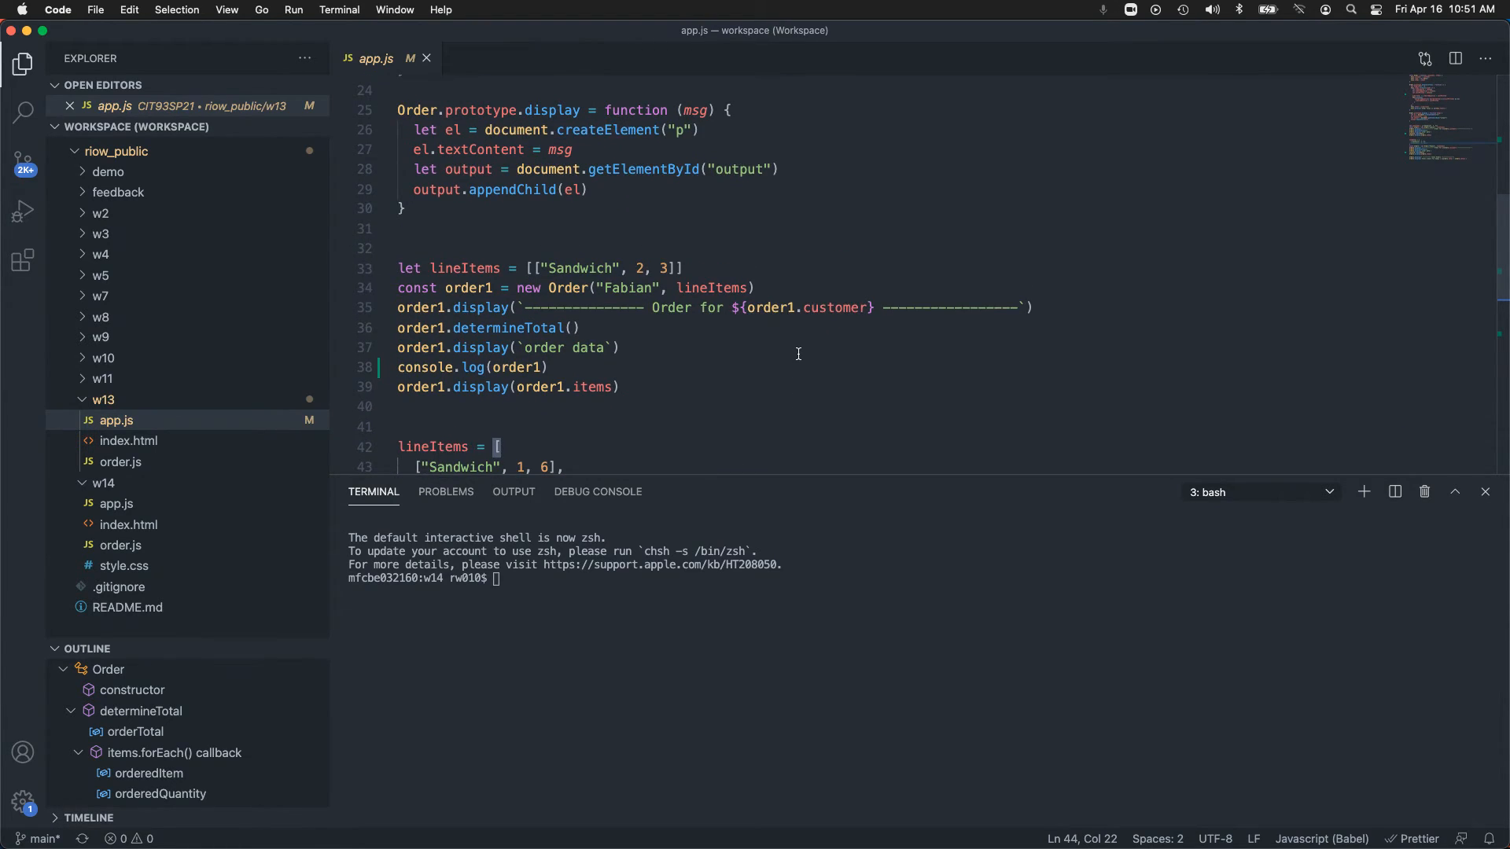
scroll(up, 3)
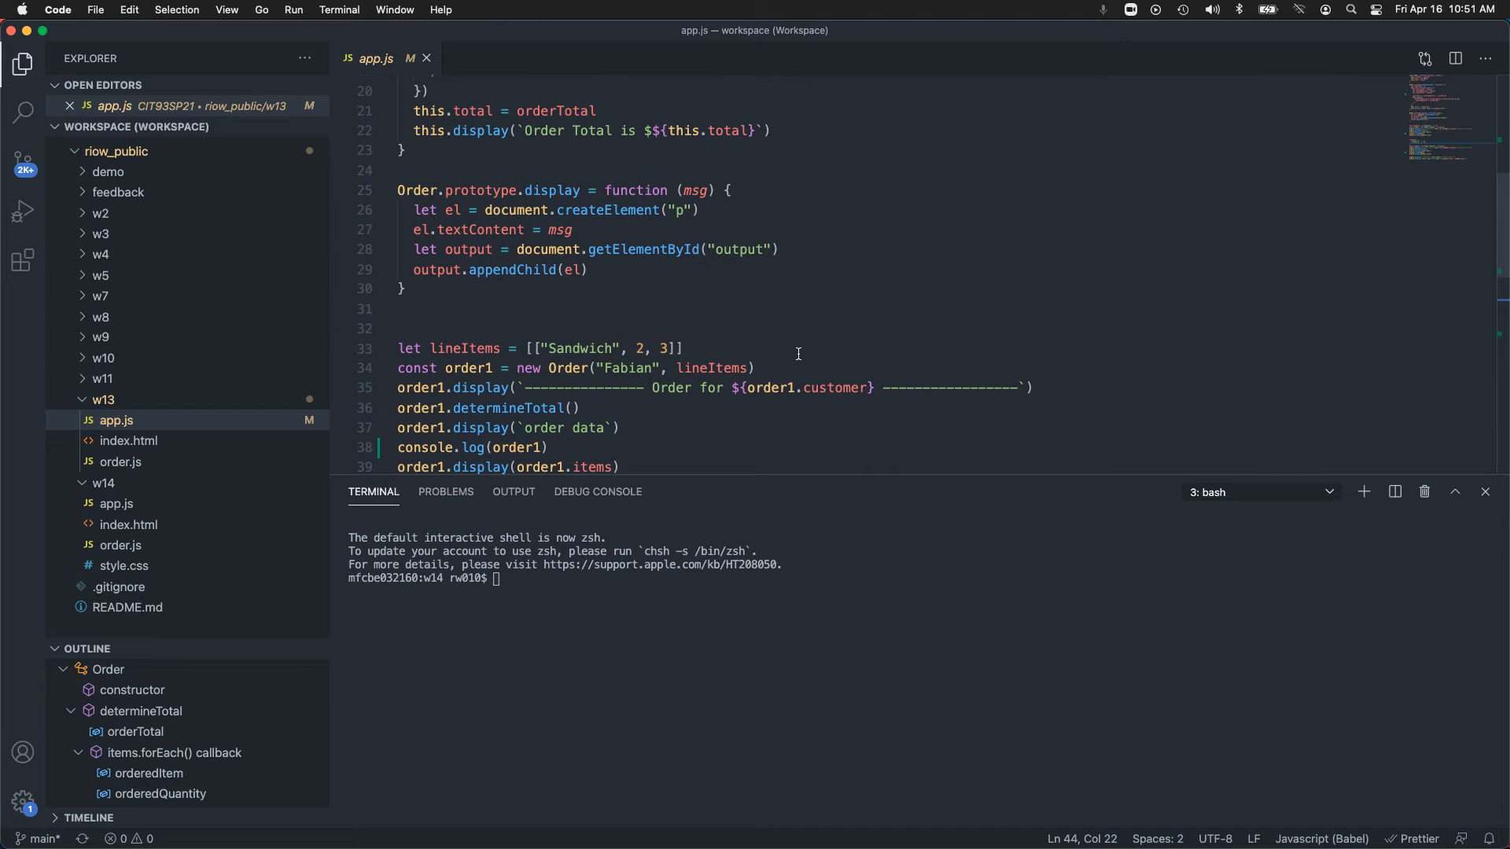
scroll(up, 3)
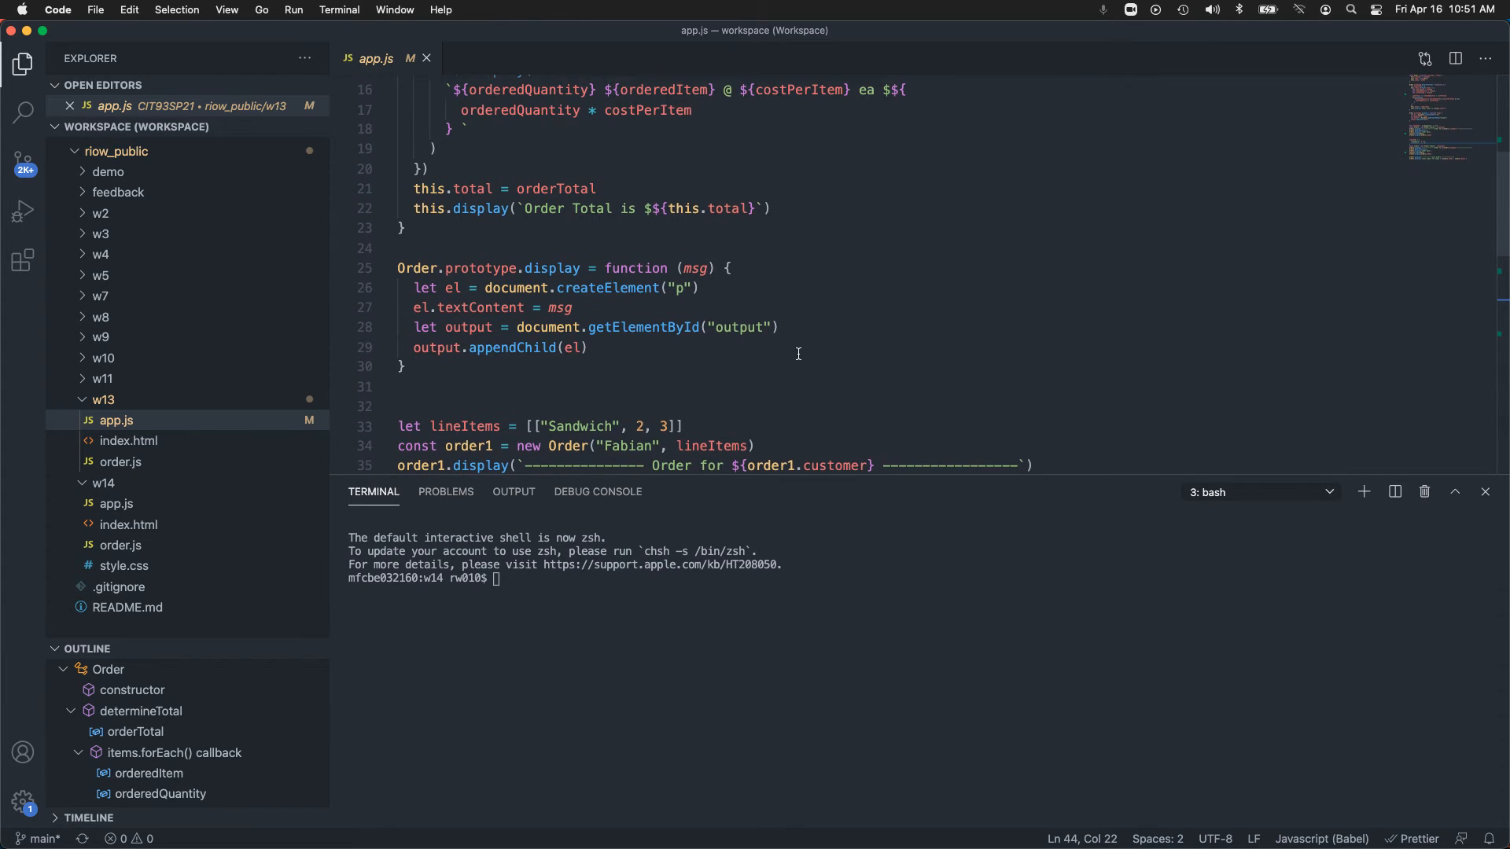
scroll(up, 3)
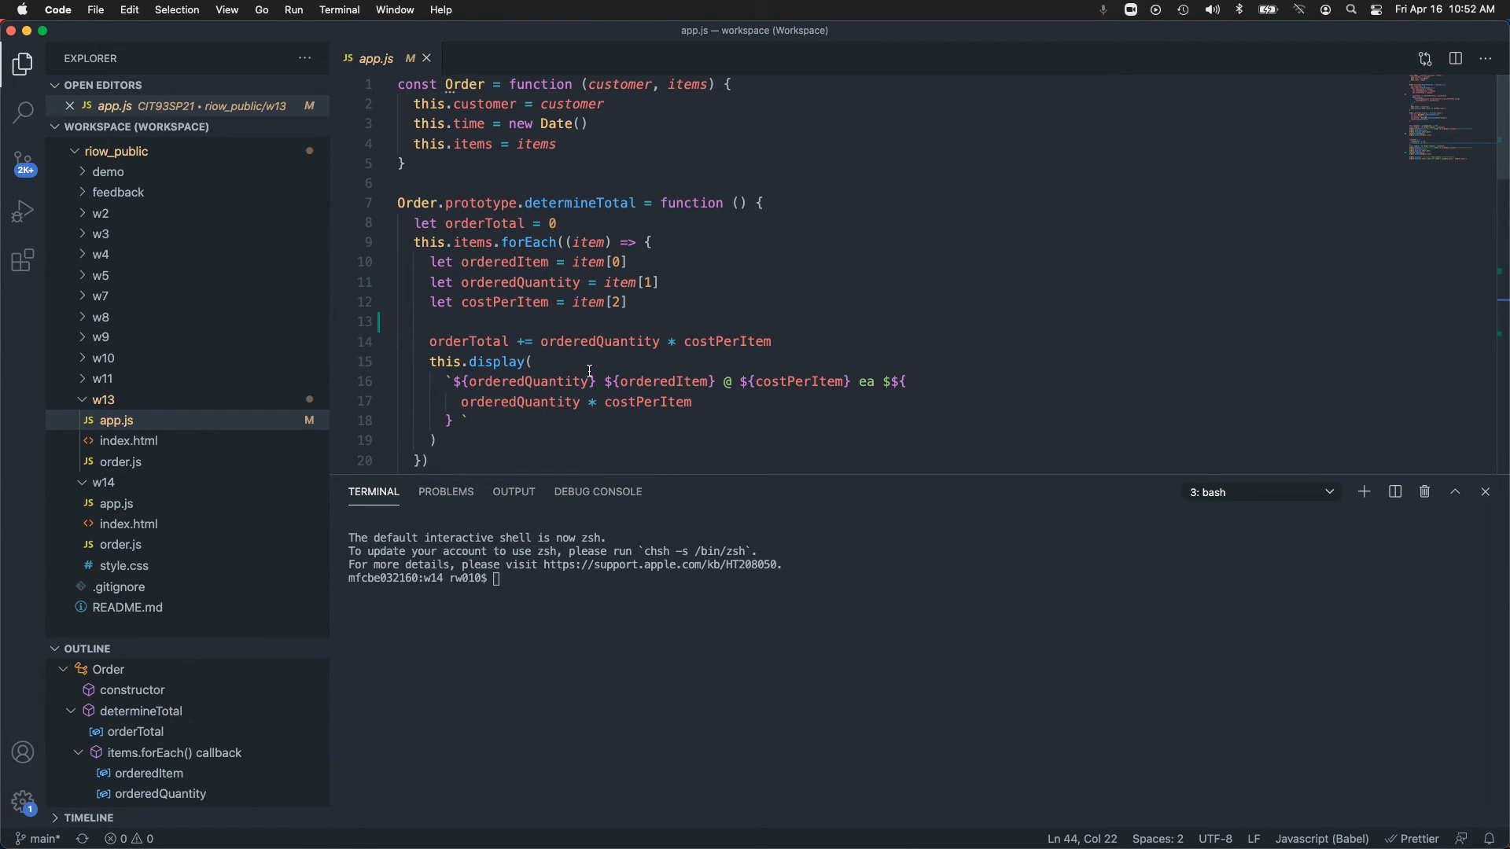
mouse_move(708, 371)
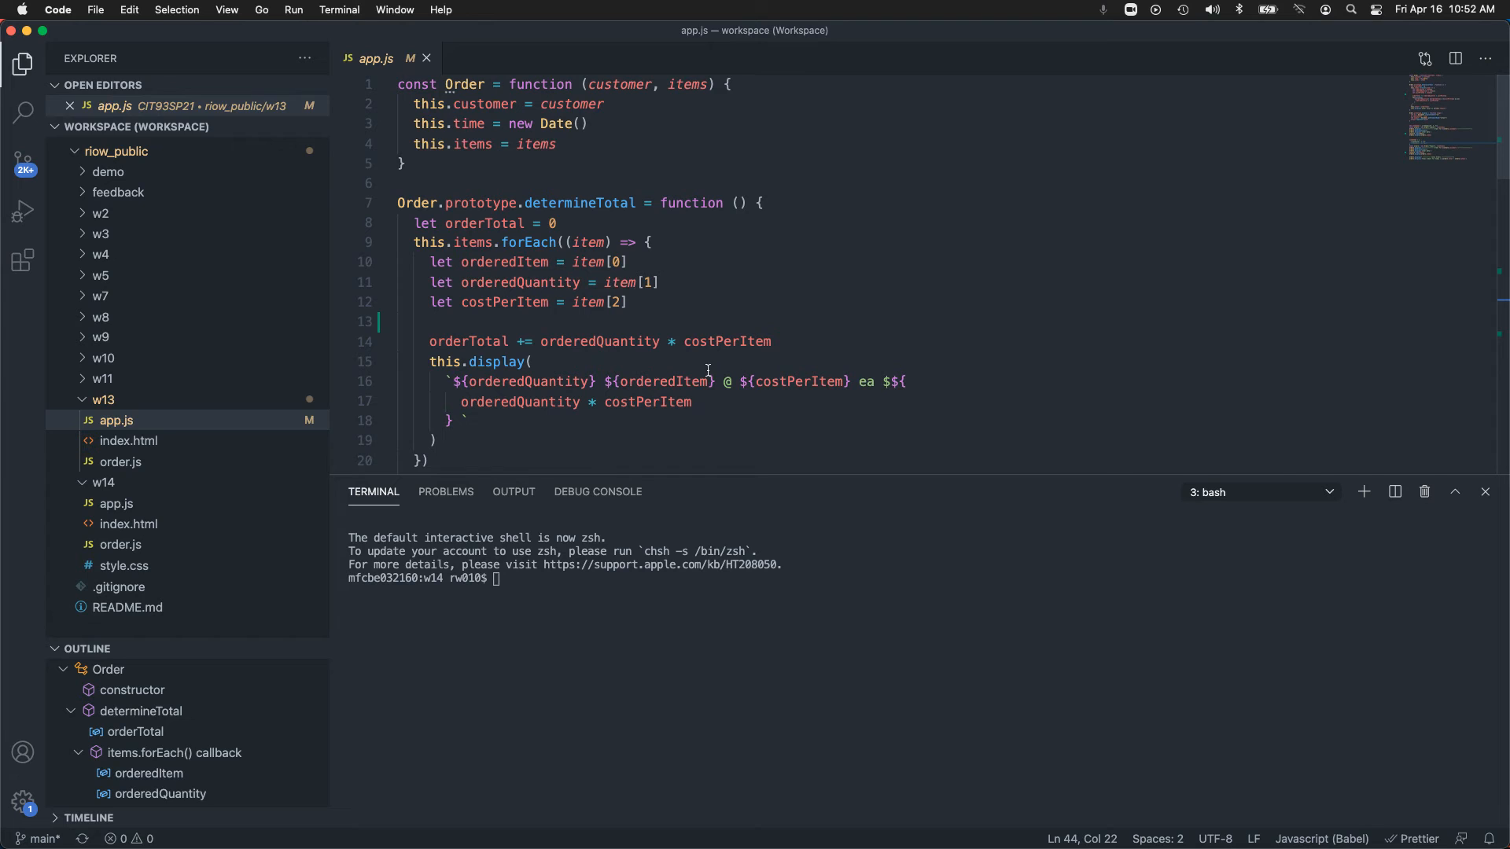
scroll(down, 3)
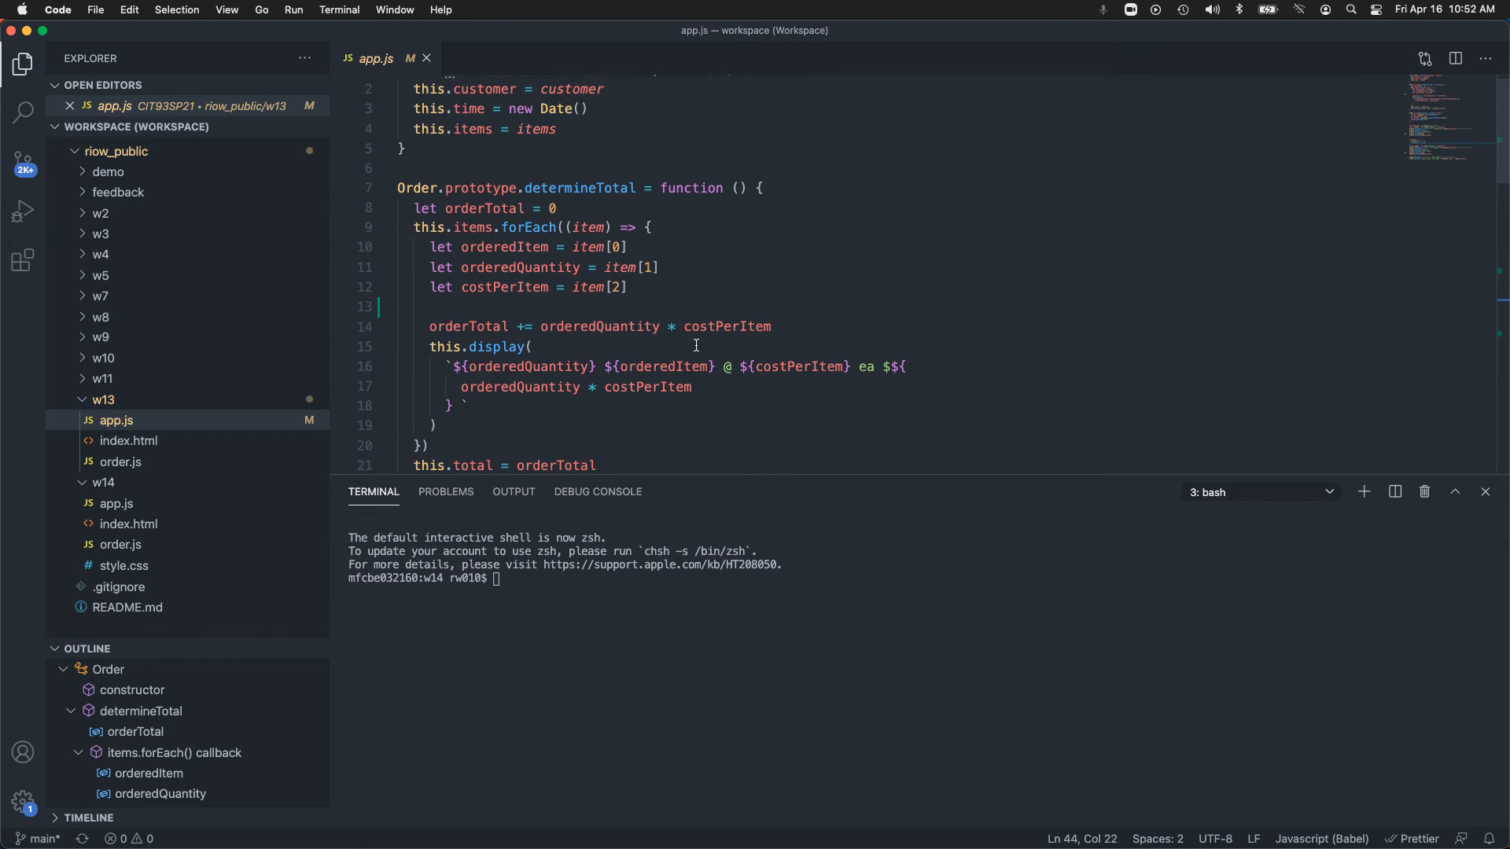
mouse_move(121, 544)
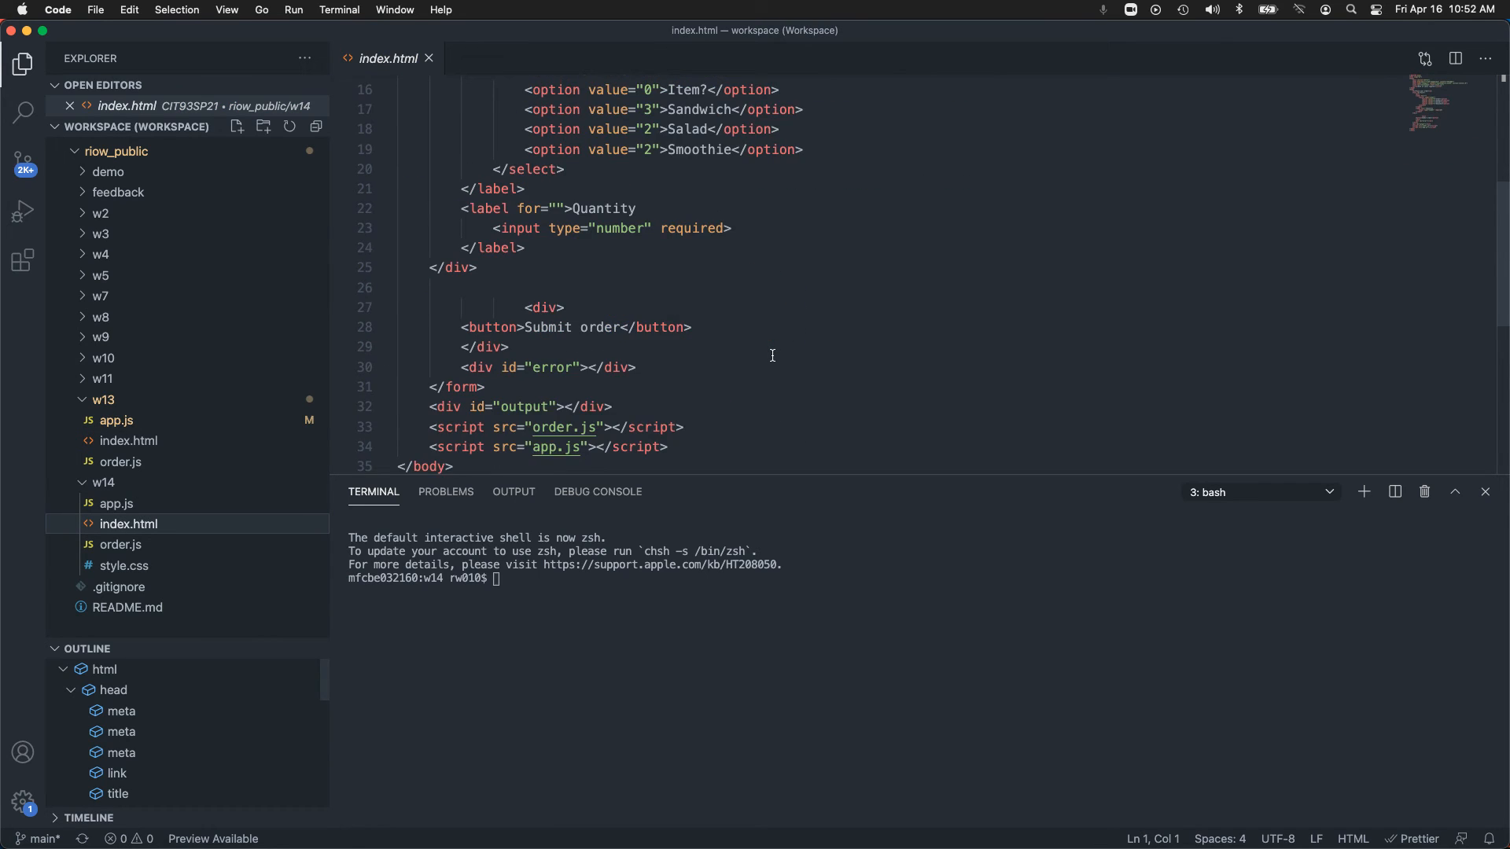
- Scroll week 14 index.html from the order form down to the order.js and app.js script tags
scroll(down, 3)
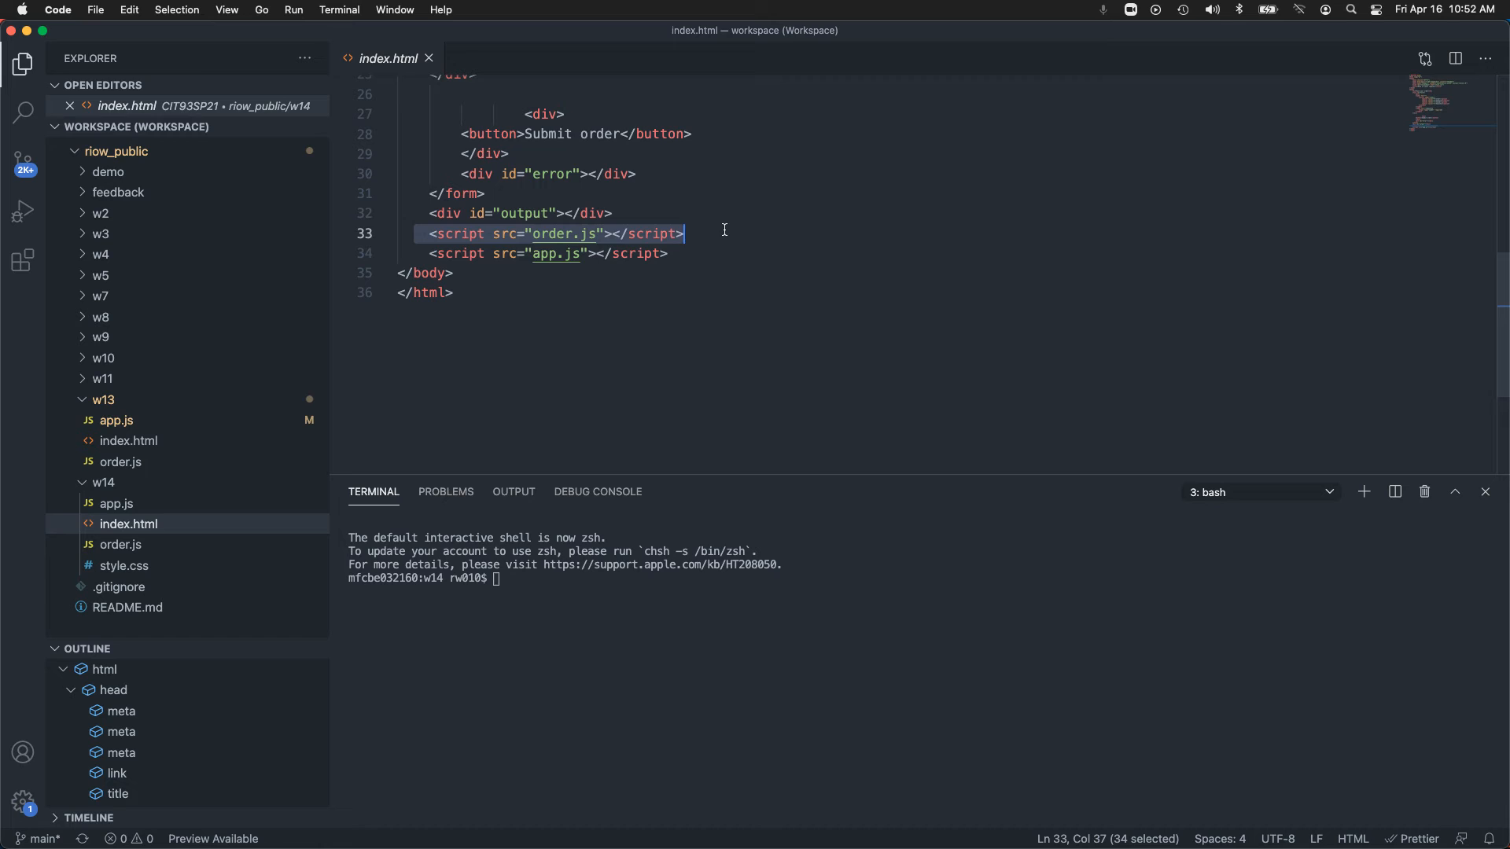
click(423, 272)
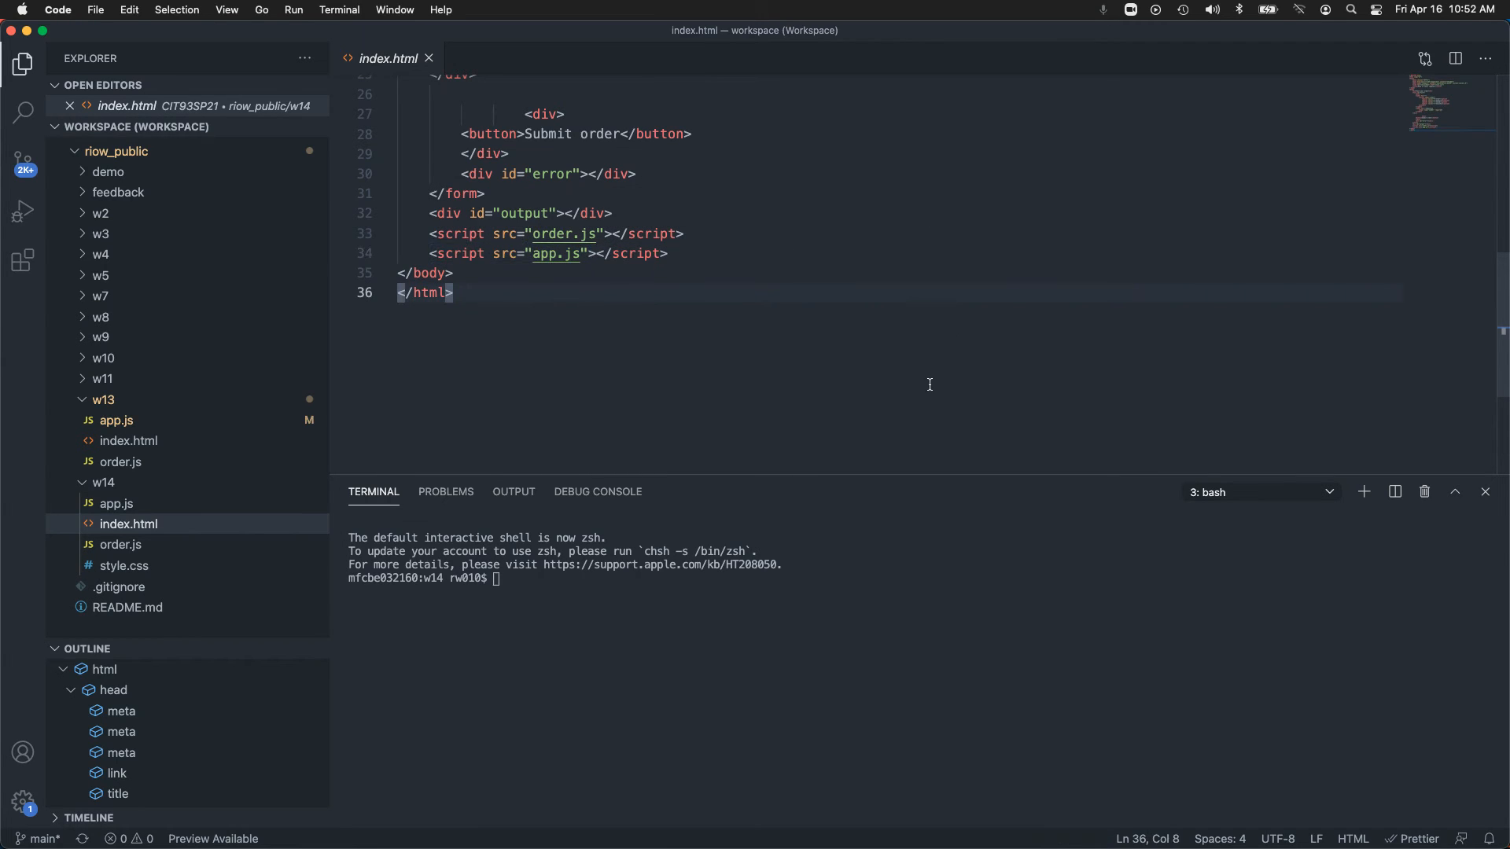
mouse_move(571, 252)
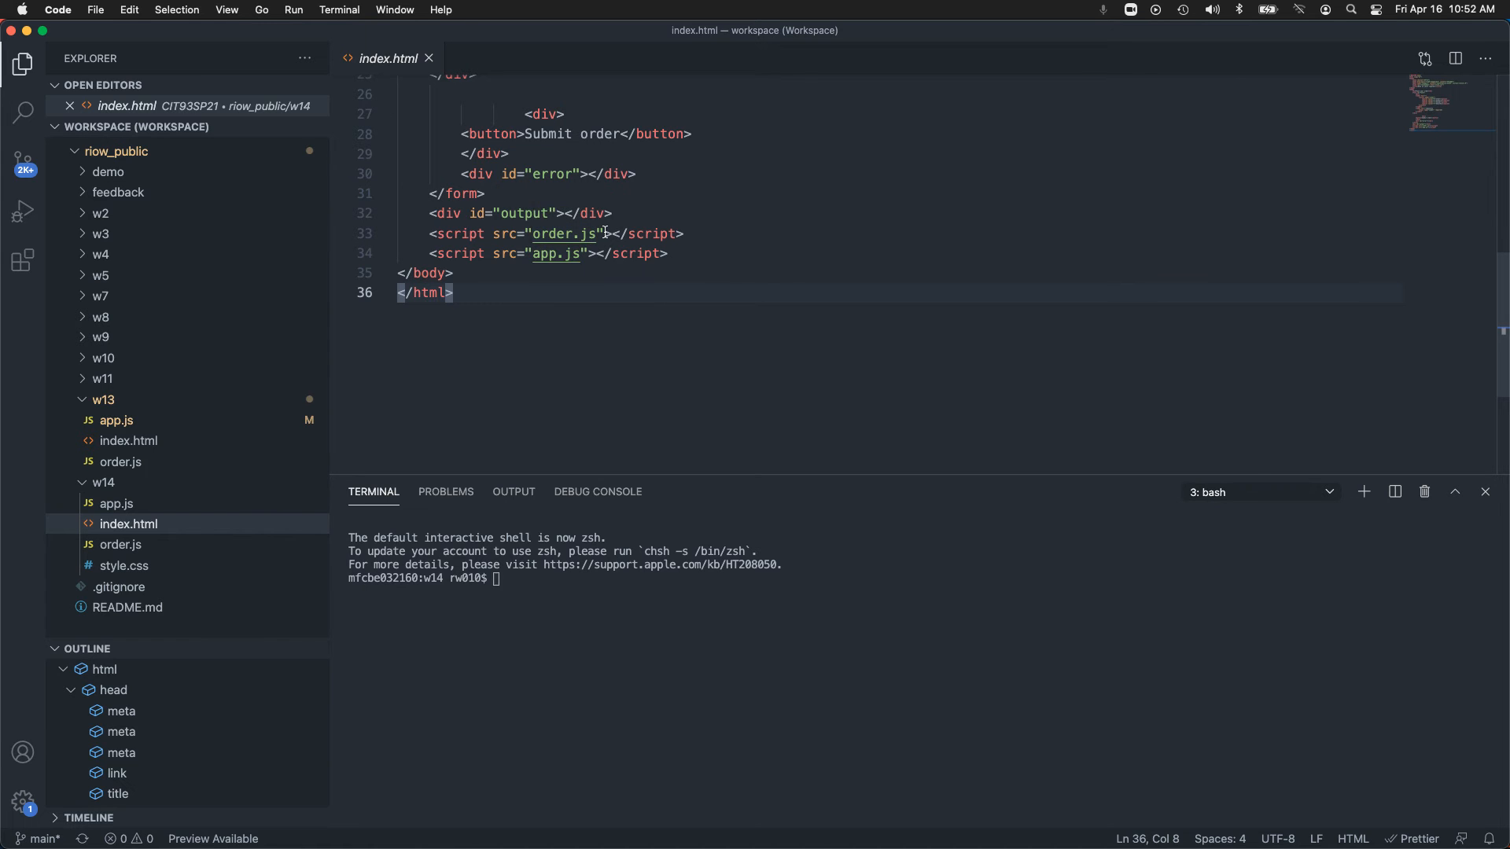
scroll(up, 3)
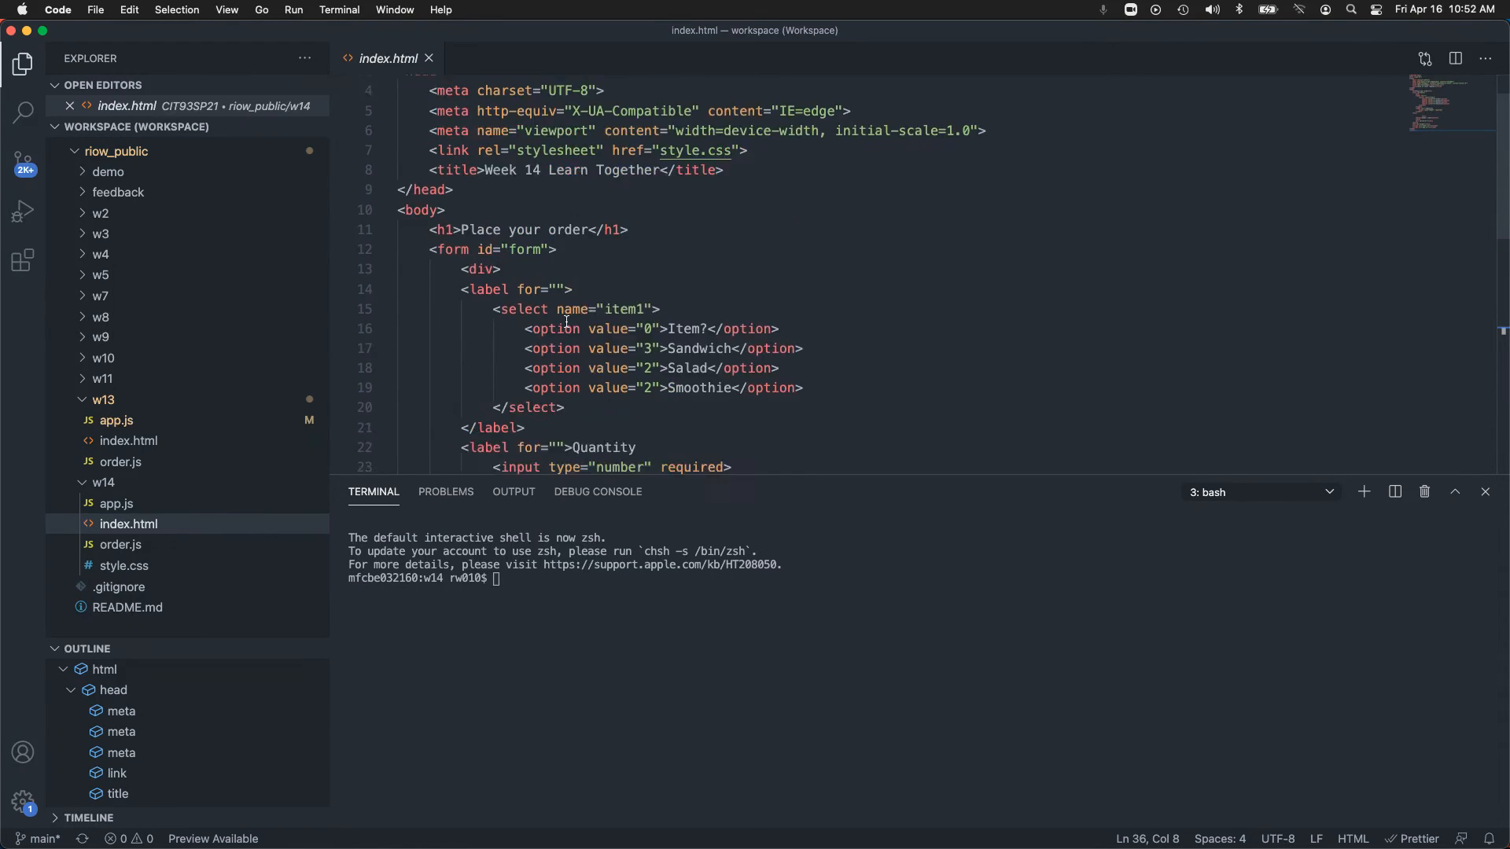
scroll(up, 3)
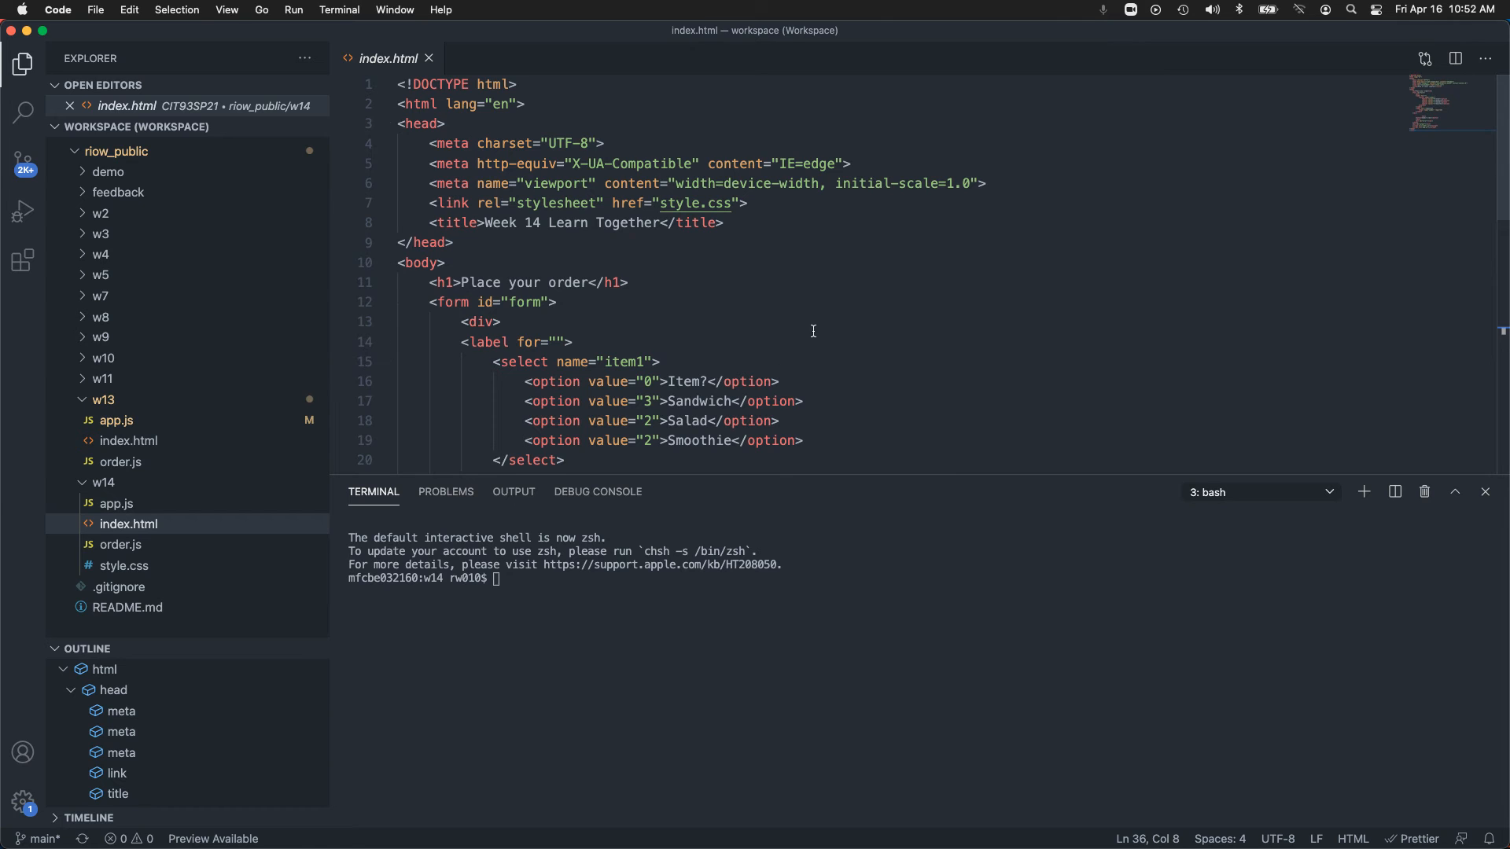
scroll(down, 3)
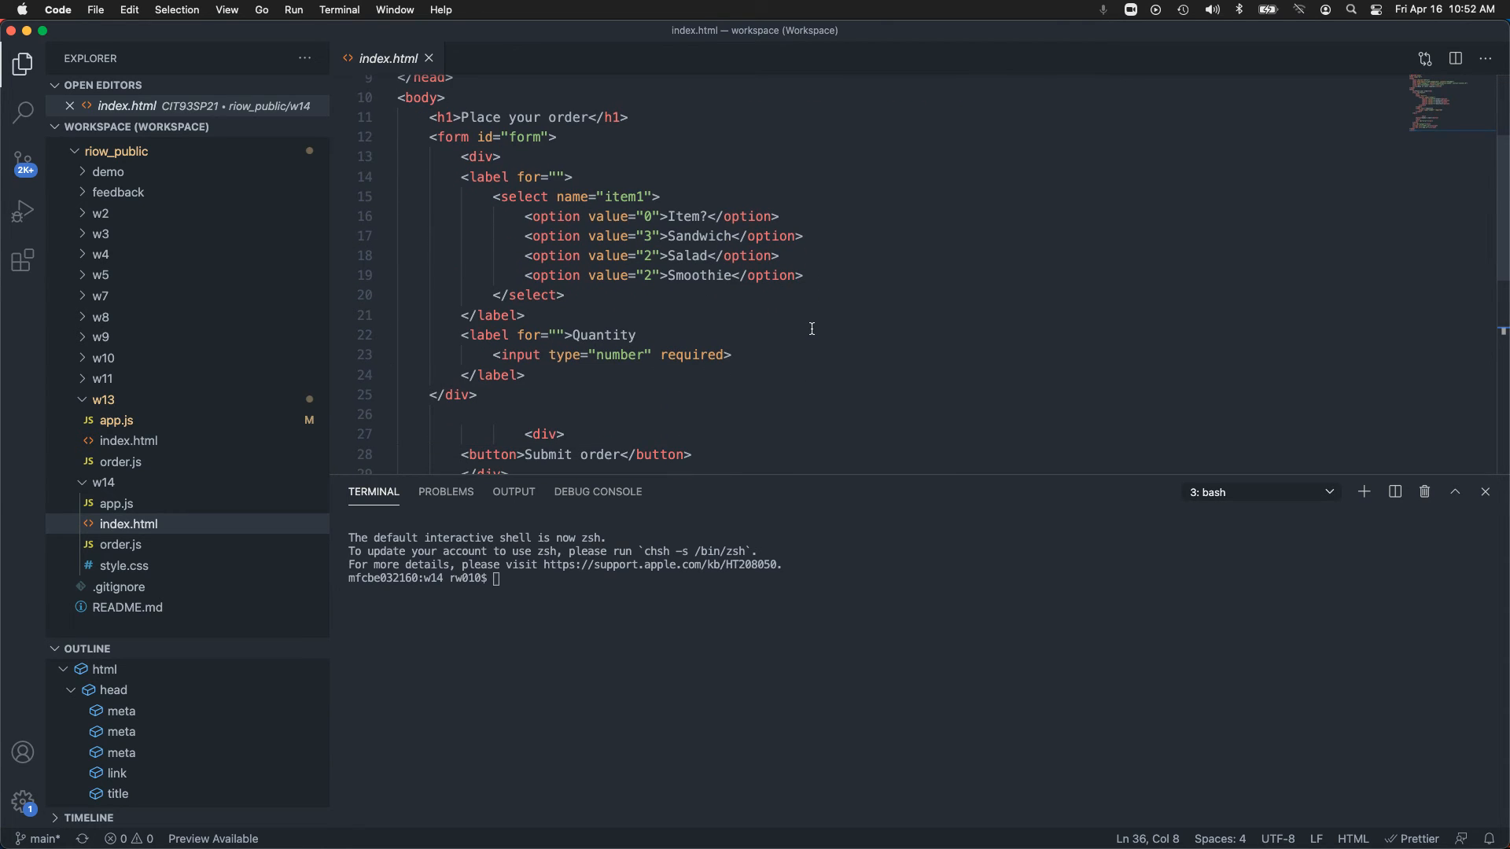
scroll(down, 3)
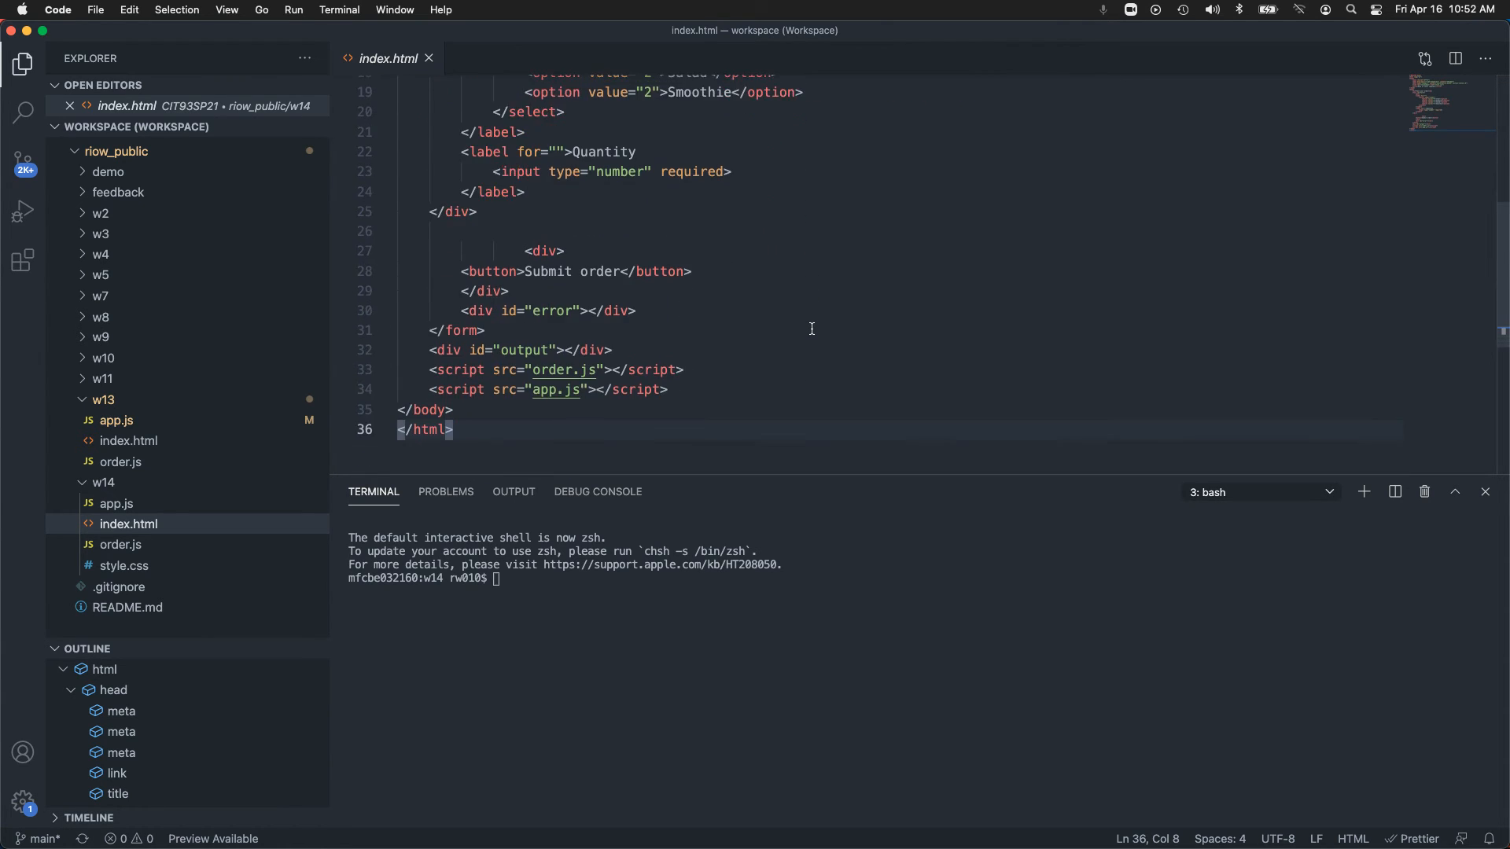